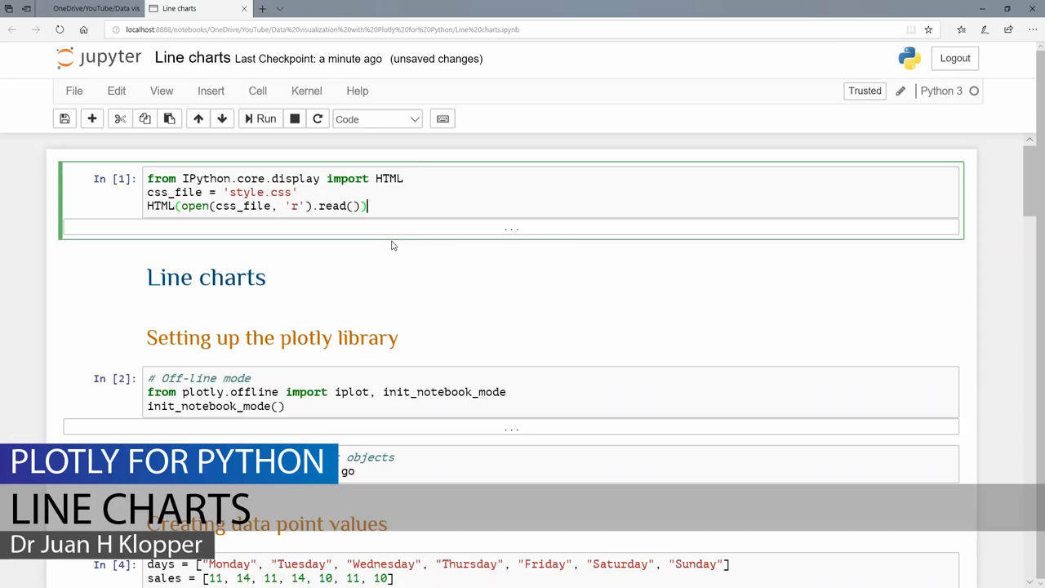
Run the stylesheet cell In [1] and the Plotly offline-mode setup cell In [2].
click(264, 118)
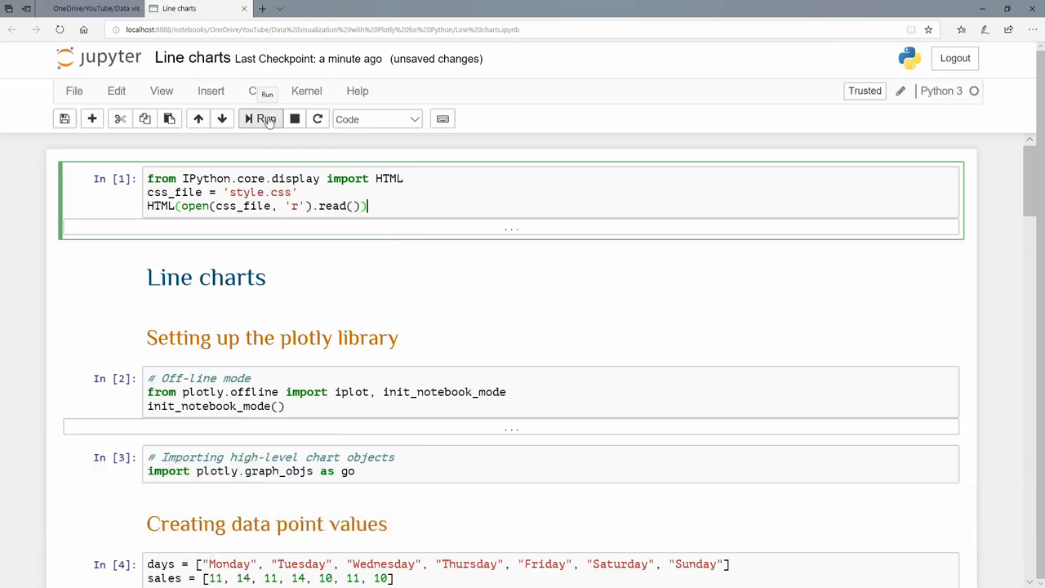
click(262, 118)
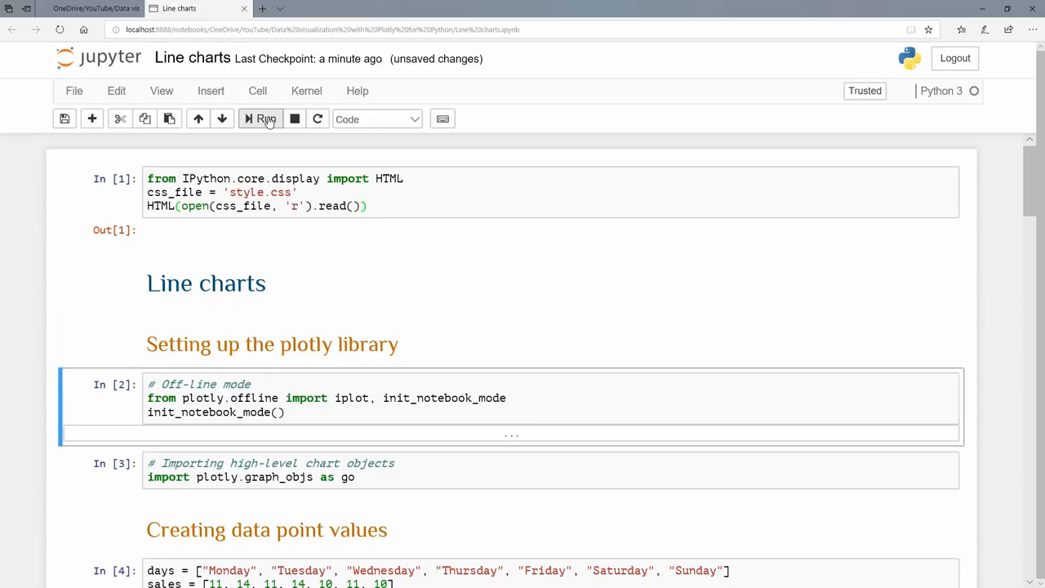
scroll(down, 3)
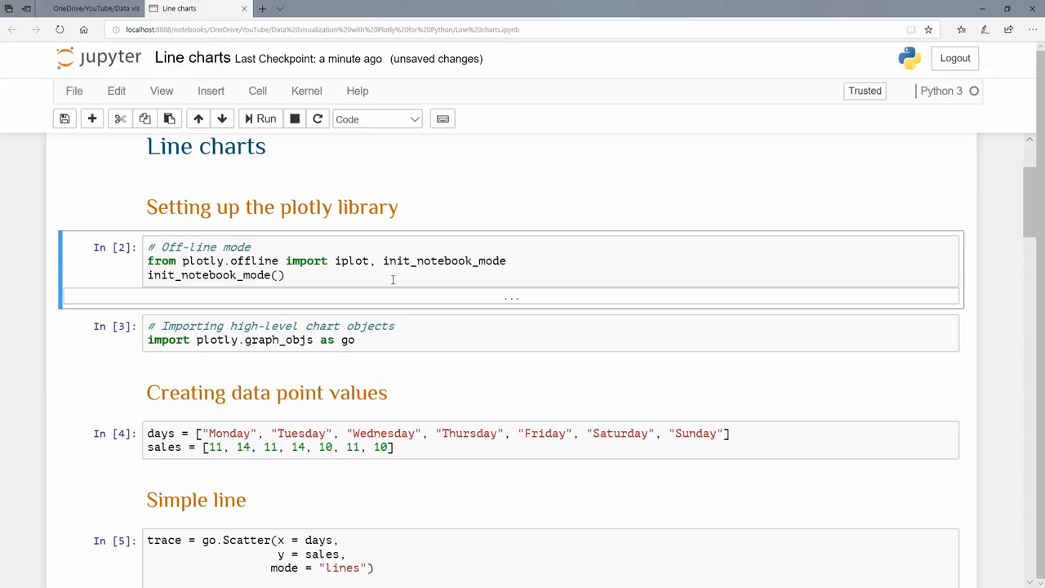
click(265, 118)
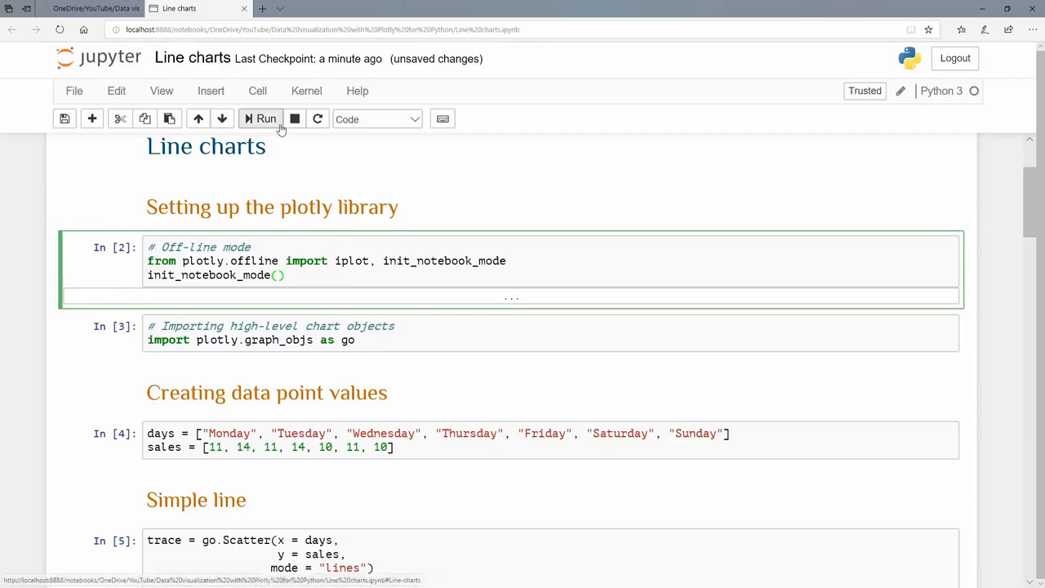
click(266, 118)
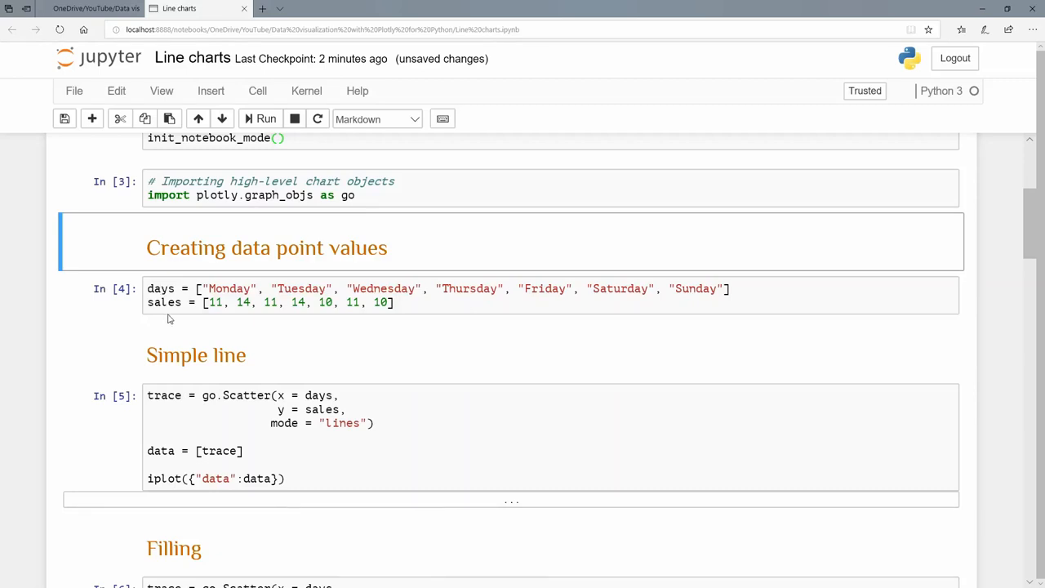
mouse_move(170, 316)
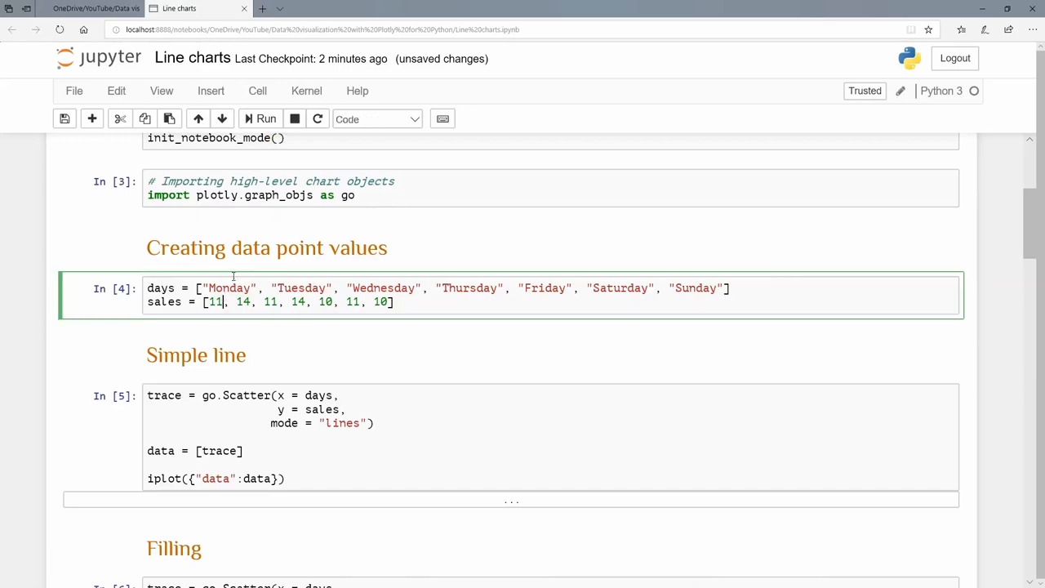
Select the days-and-sales data cell In [4].
click(260, 118)
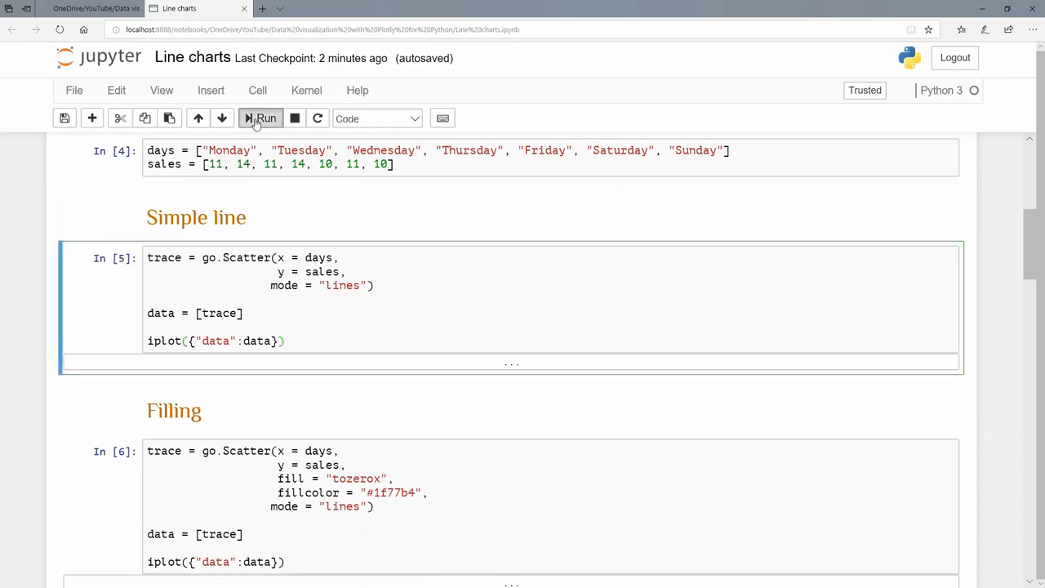
Run cell In [5] to draw the simple Monday–Sunday sales line chart.
click(261, 119)
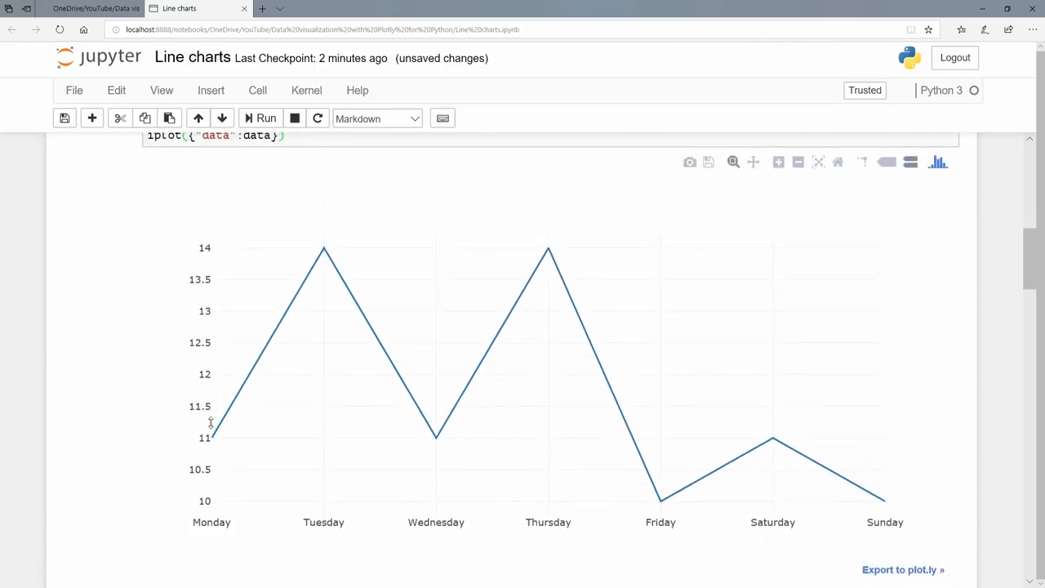
mouse_move(436, 438)
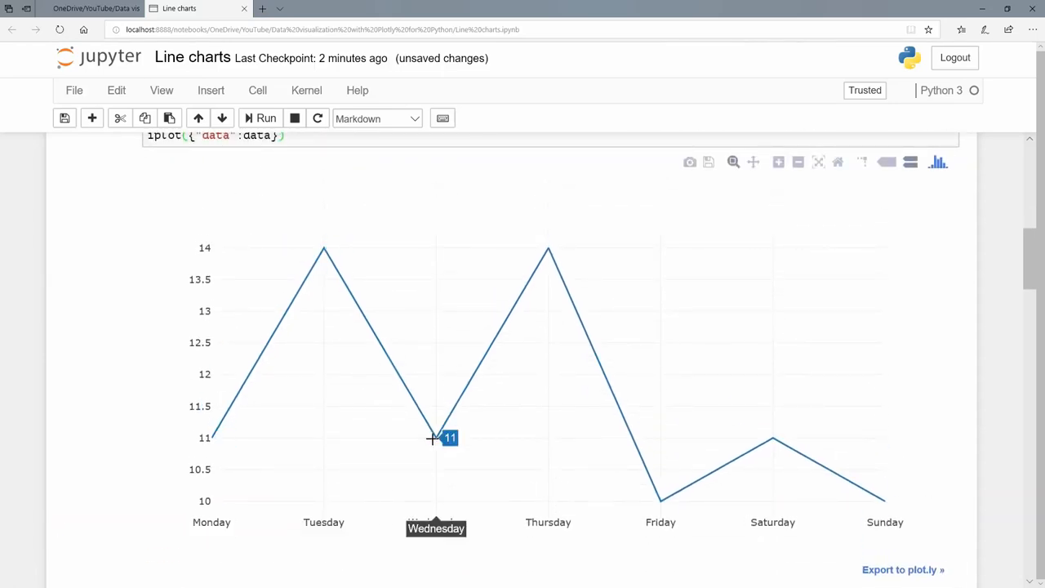
mouse_move(633, 504)
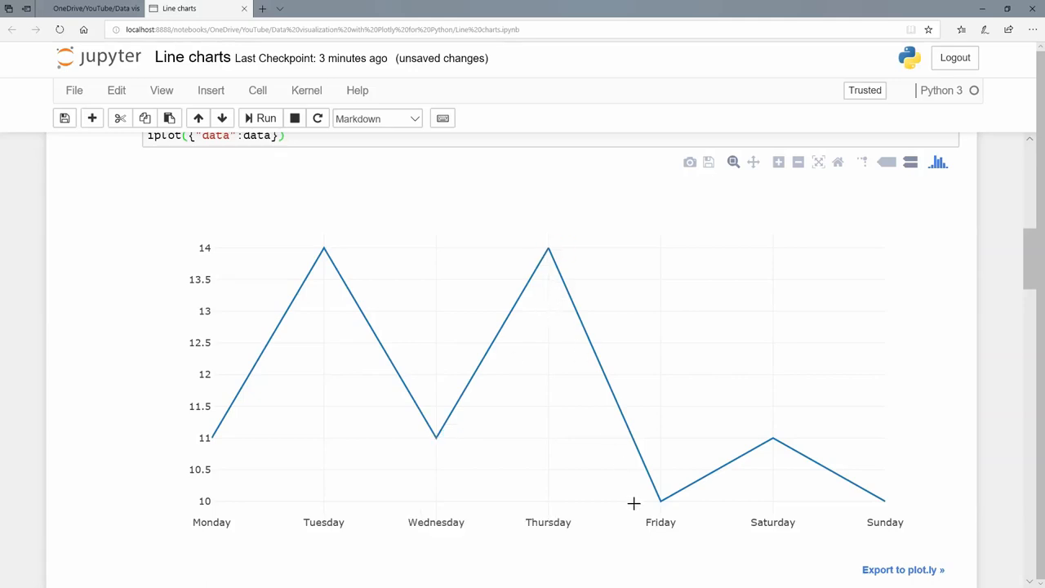
mouse_move(772, 438)
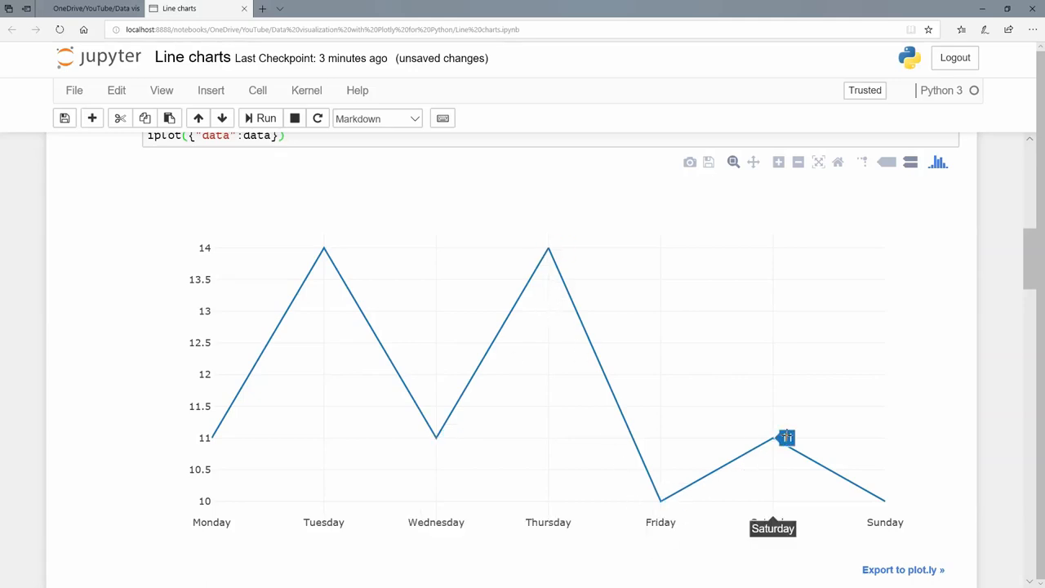
mouse_move(564, 263)
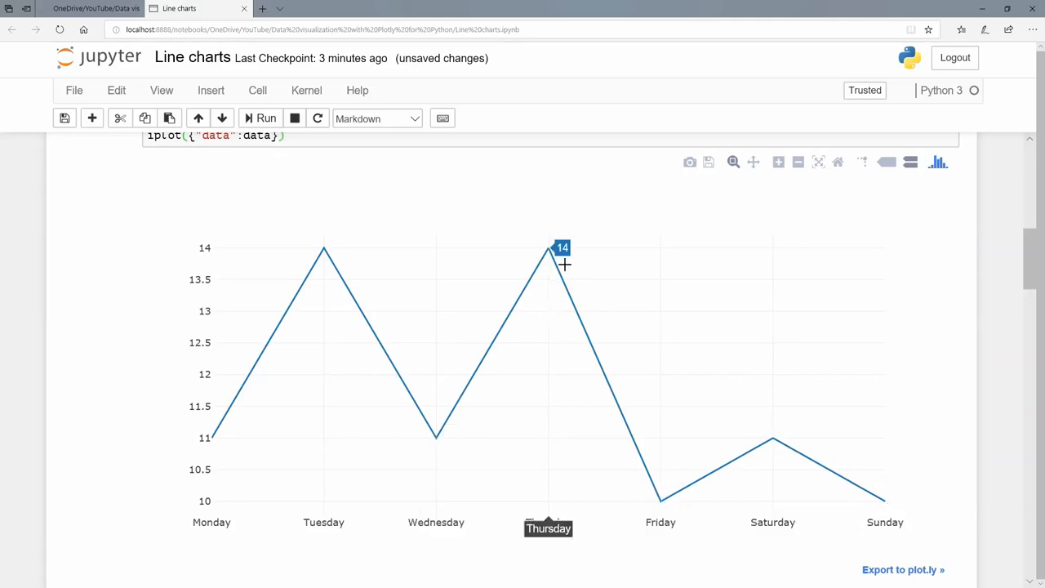
scroll(down, 3)
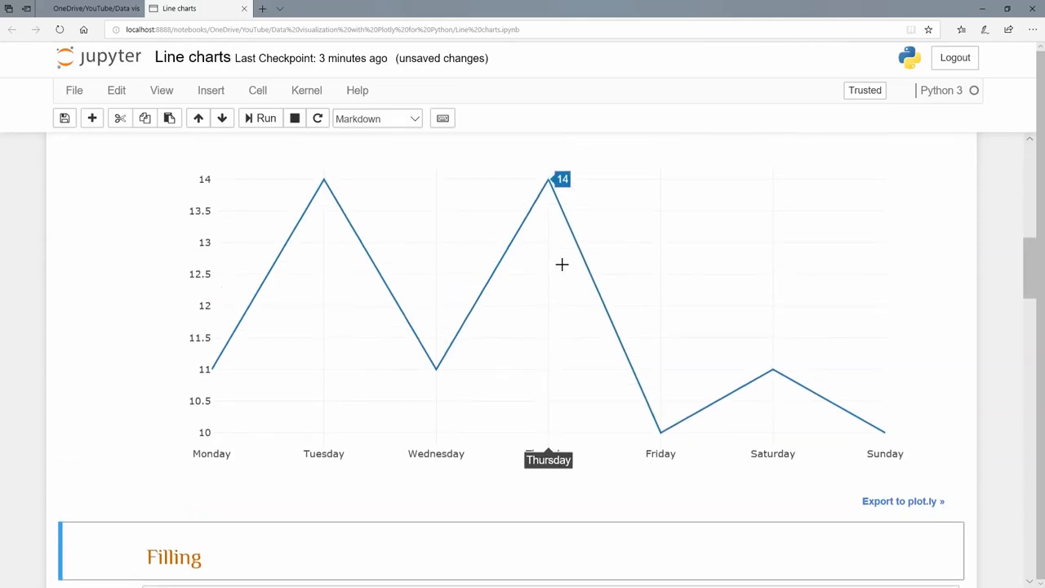
mouse_move(304, 285)
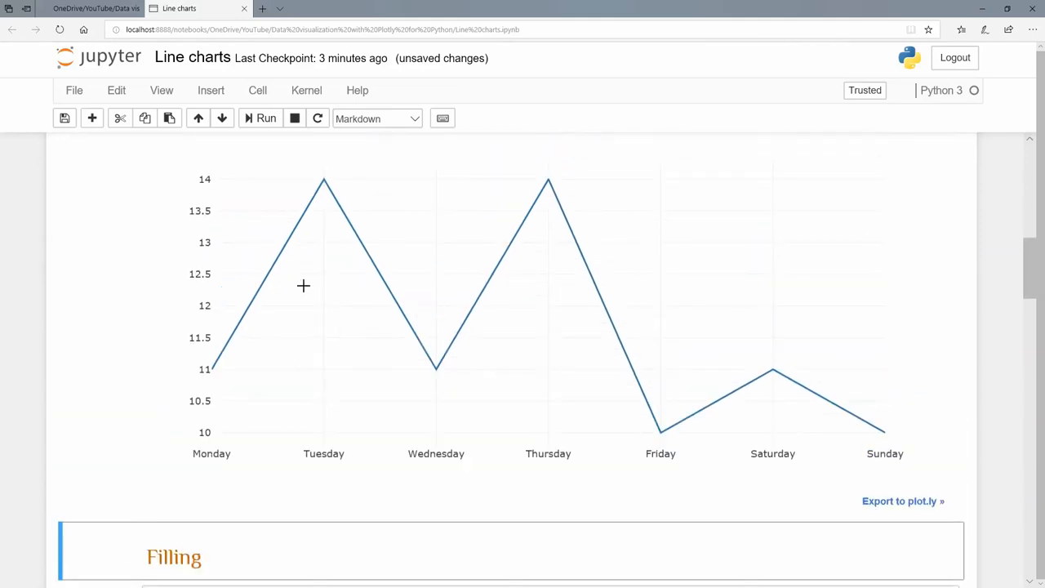
scroll(down, 3)
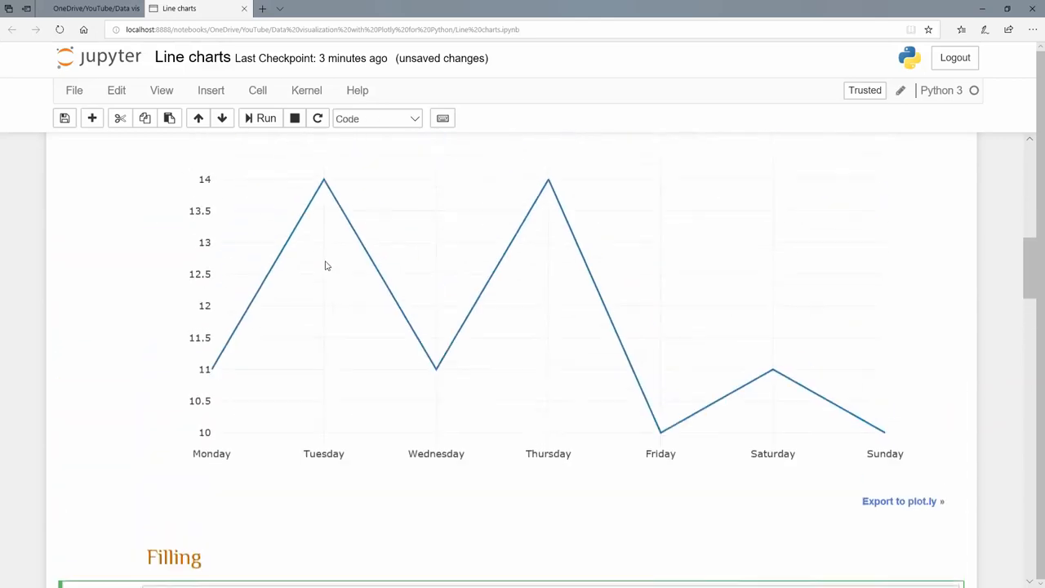
scroll(down, 3)
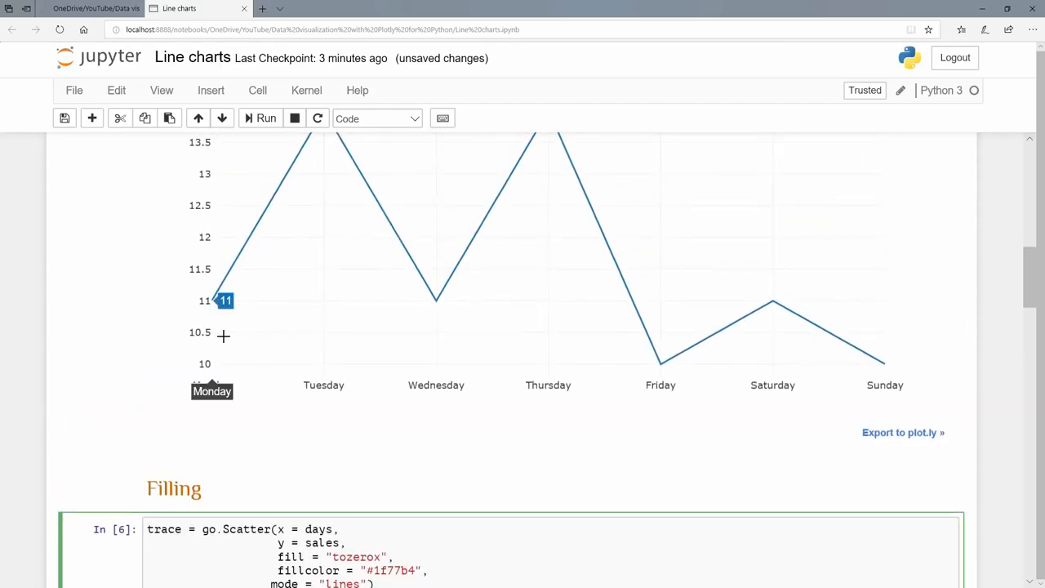
Scroll through the blue filled-area sales chart output to the line-types cell.
scroll(down, 3)
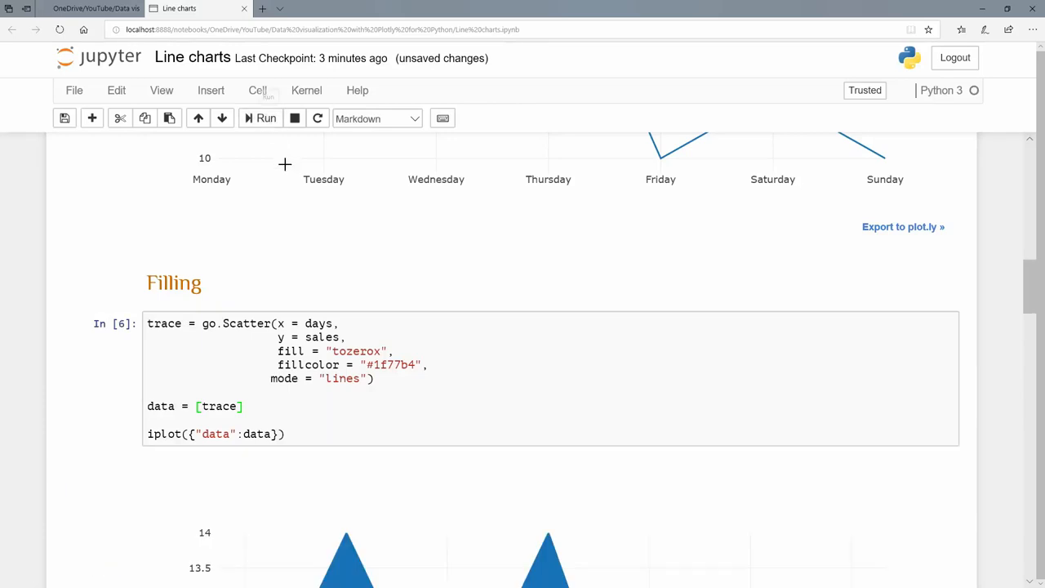
scroll(down, 3)
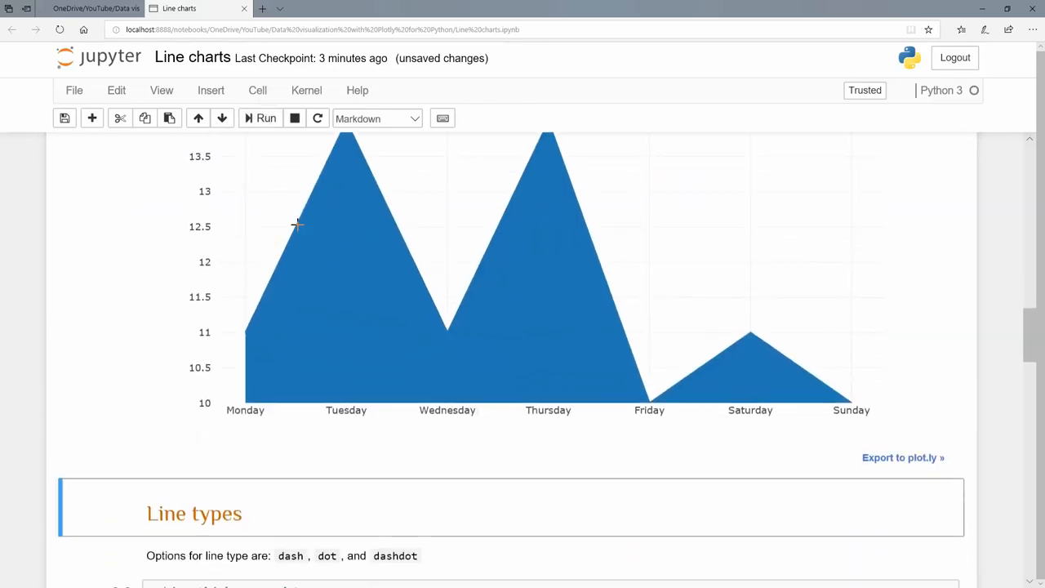
mouse_move(351, 381)
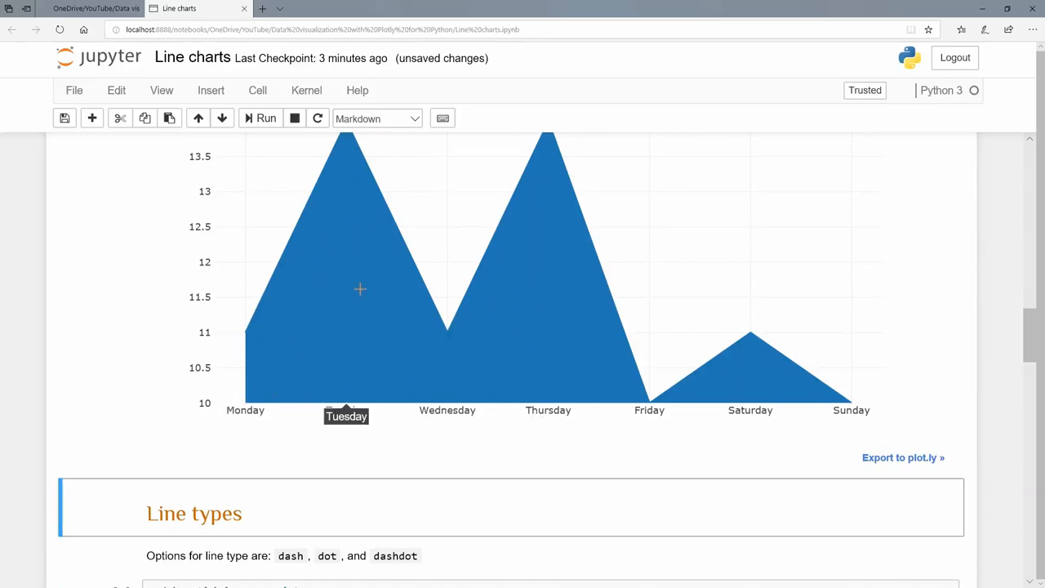
scroll(down, 3)
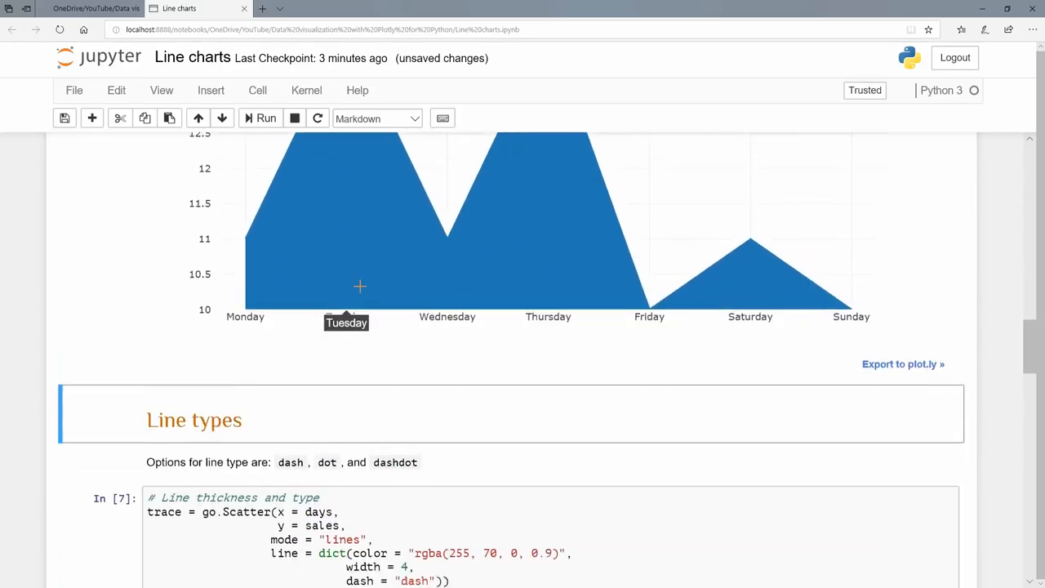
Select the Line types cell In [7] with width 4 and an orange-red dashed line.
scroll(down, 3)
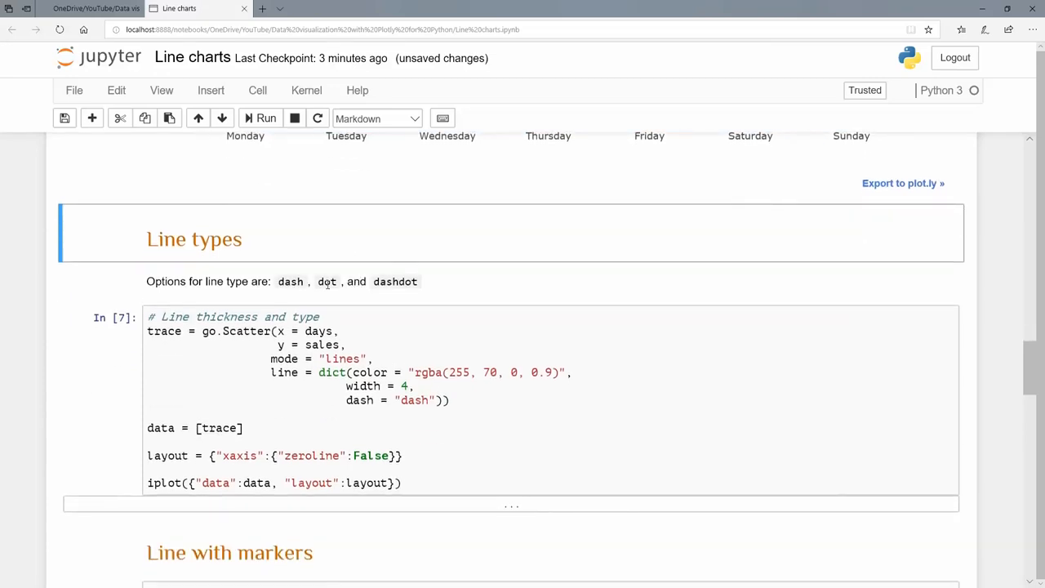
scroll(down, 3)
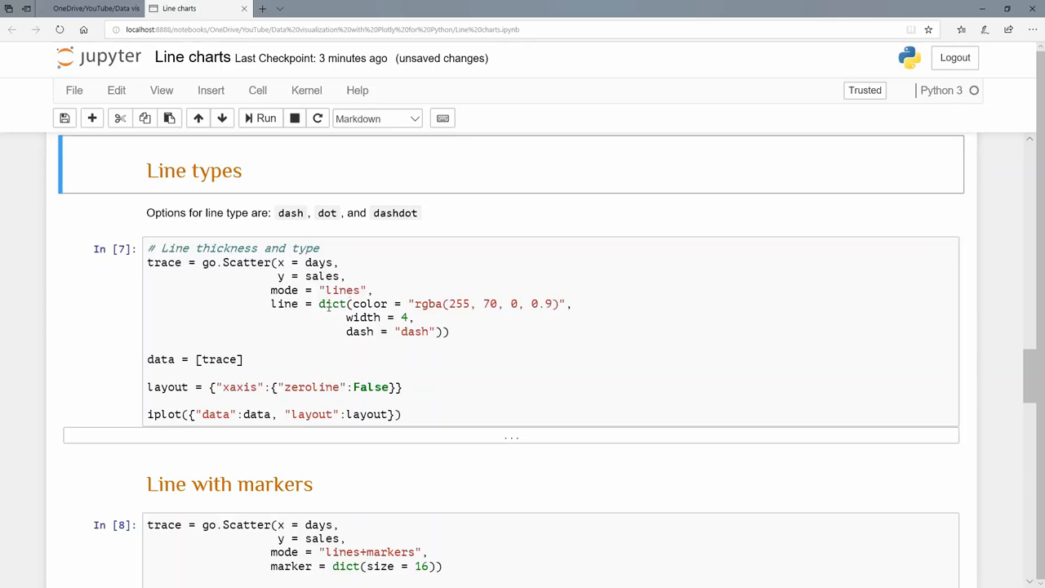
mouse_move(328, 306)
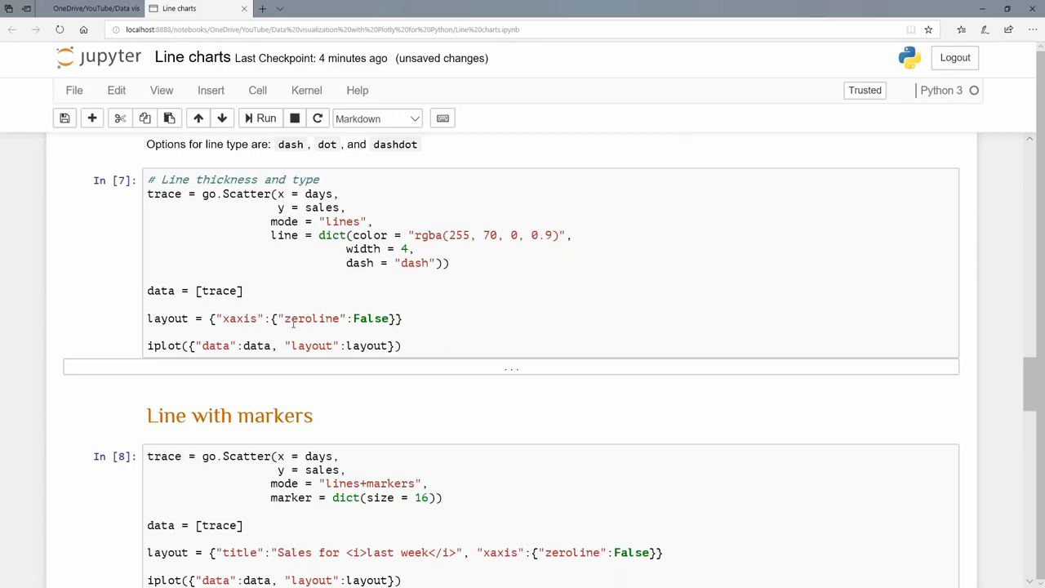
mouse_move(359, 320)
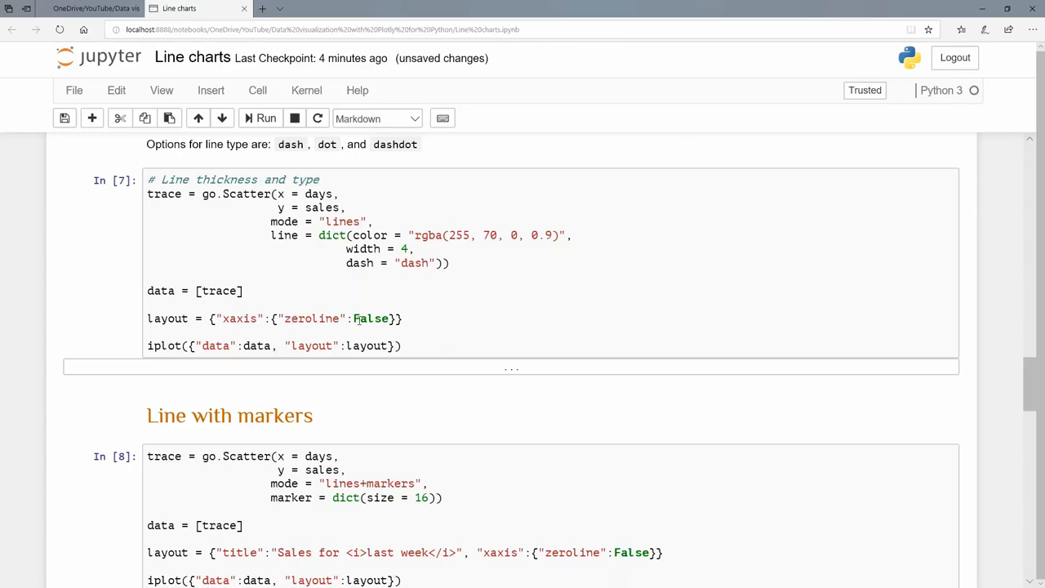
click(261, 118)
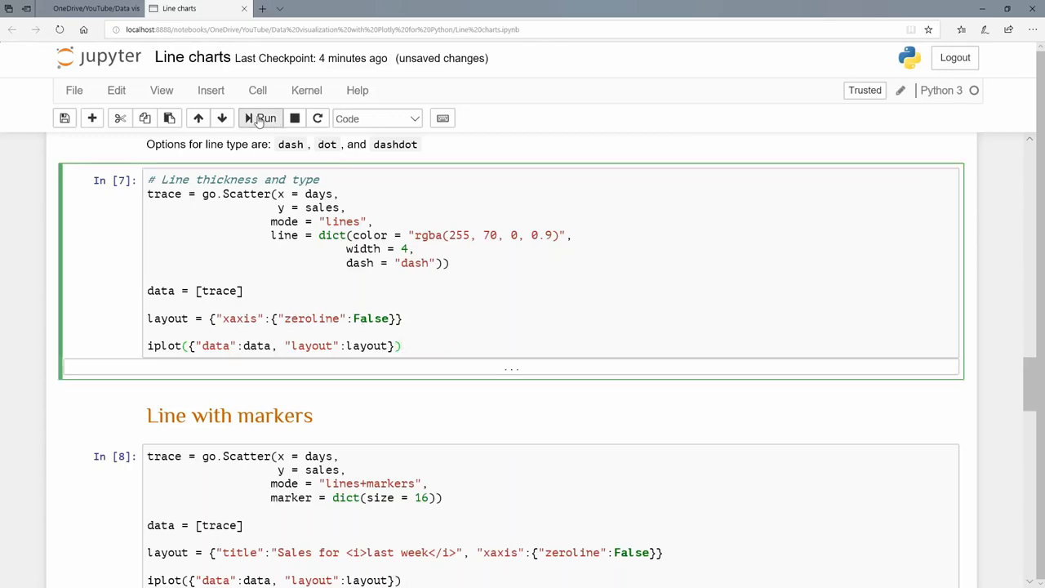
Run cell In [7] to draw the thick dashed orange sales line.
click(261, 118)
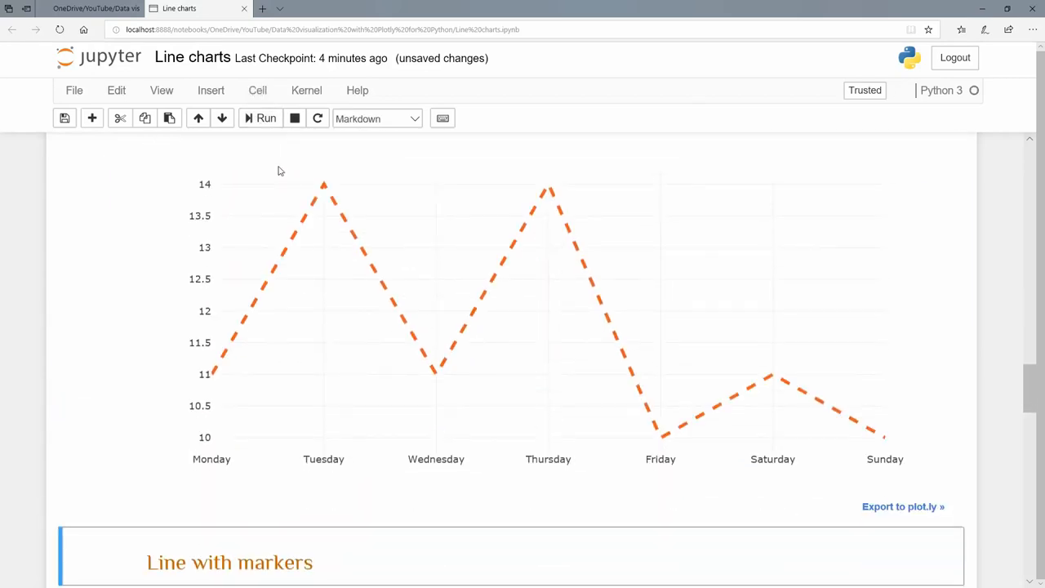
mouse_move(306, 258)
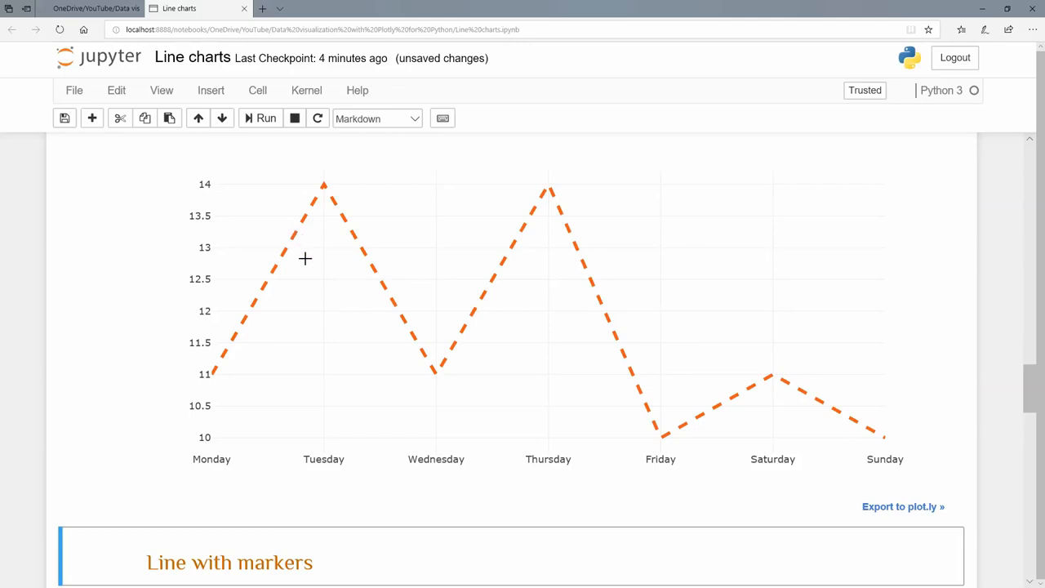
mouse_move(495, 215)
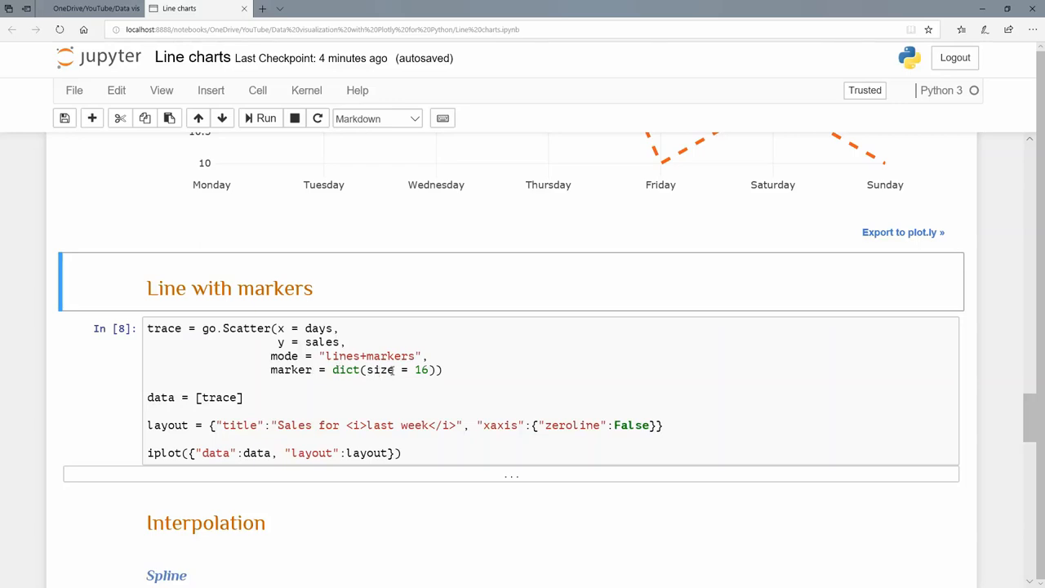
Render the 'Sales for last week' lines+markers chart with size-16 markers.
scroll(down, 3)
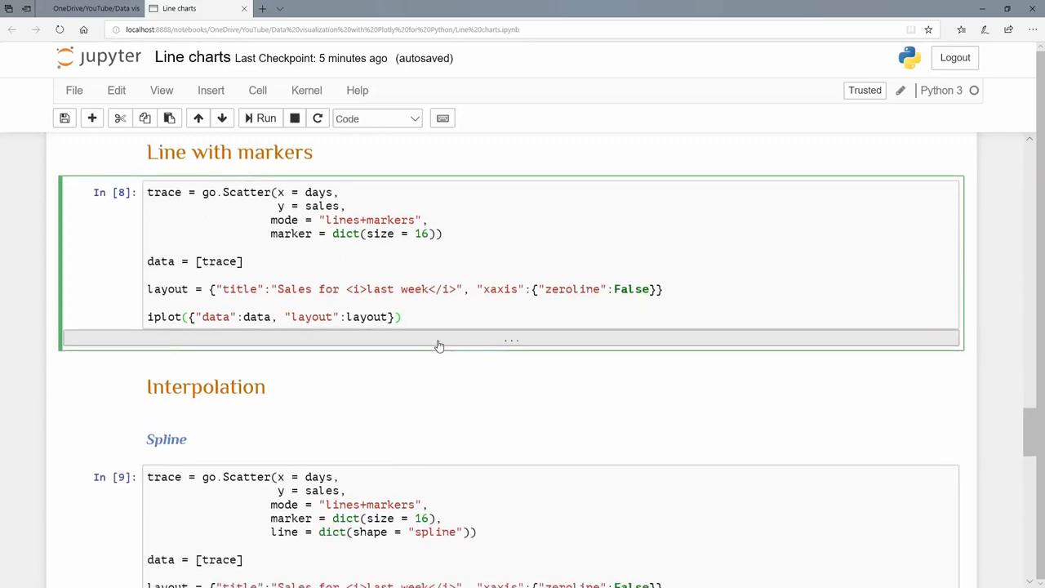
scroll(down, 3)
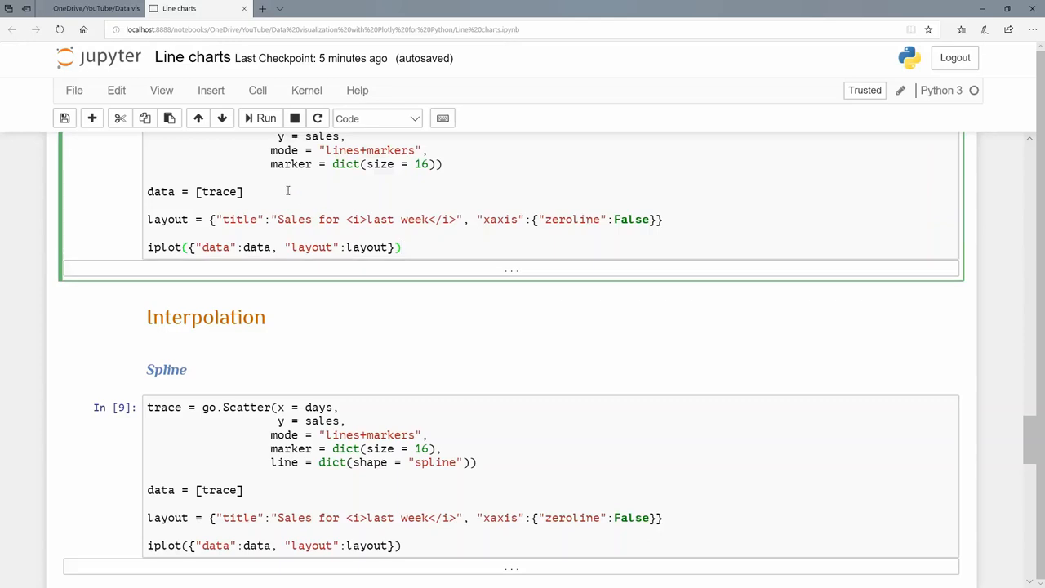
click(265, 118)
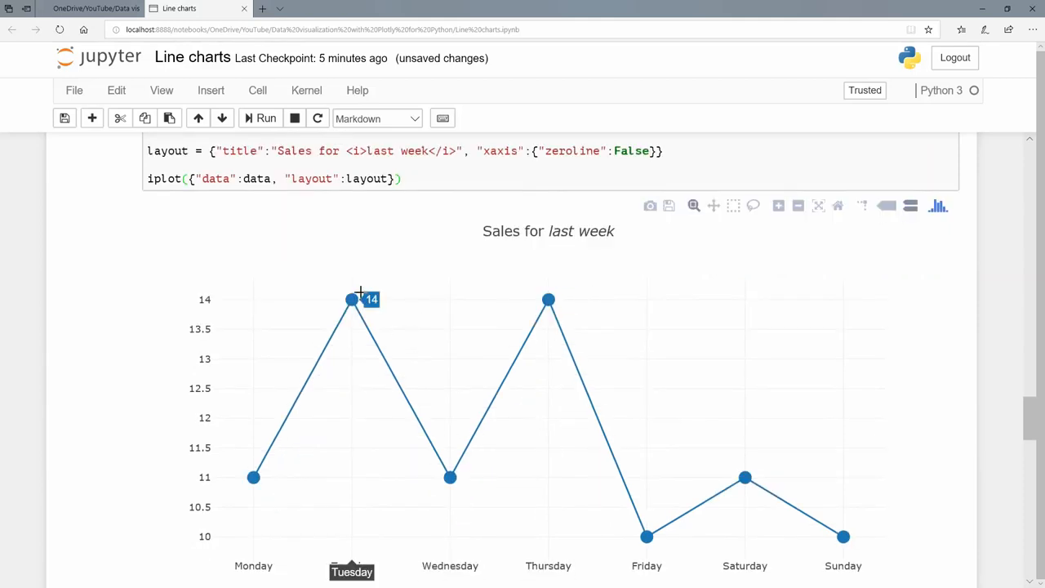
mouse_move(610, 332)
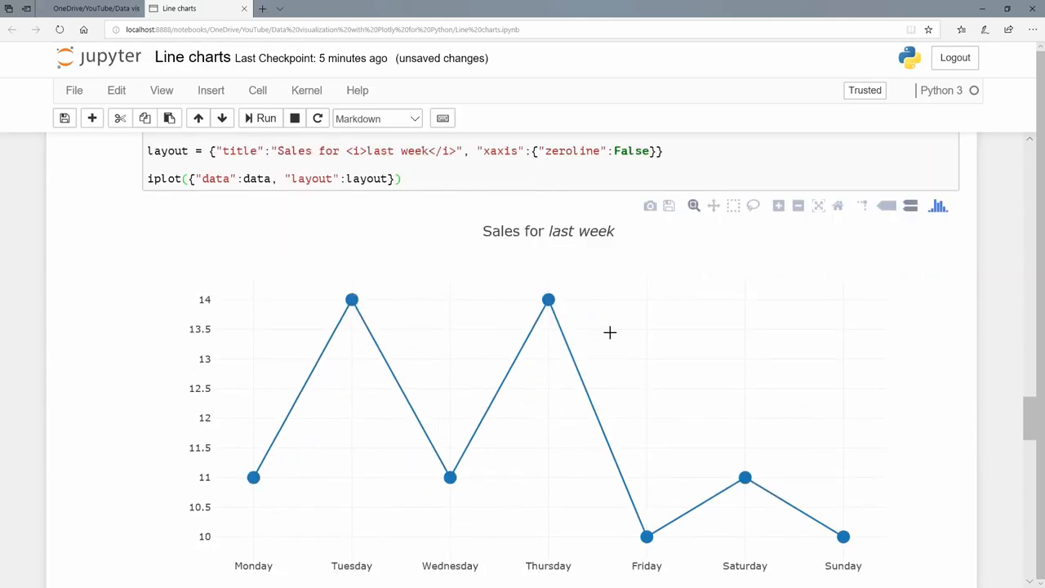
scroll(down, 3)
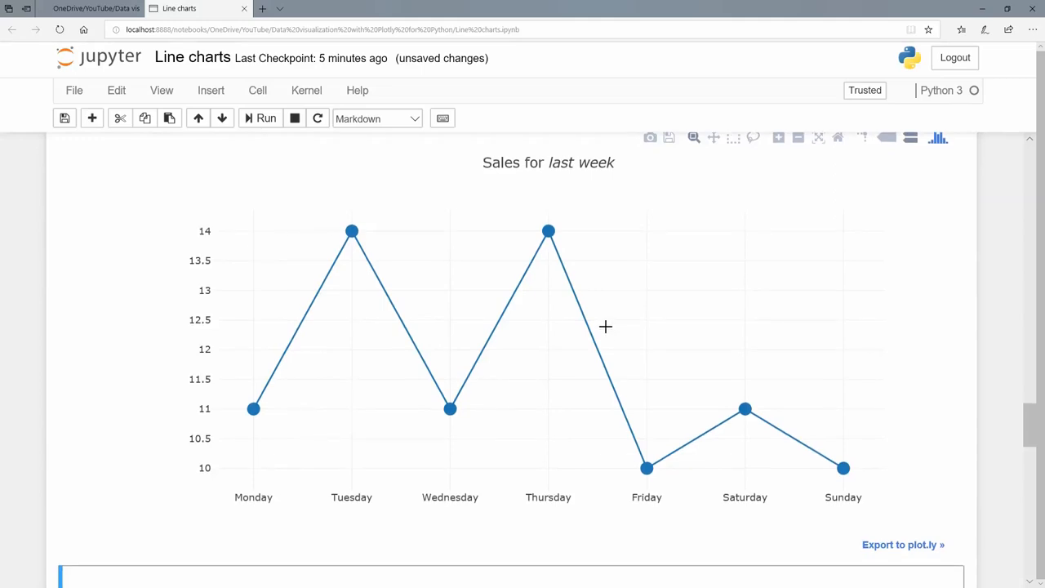
scroll(down, 3)
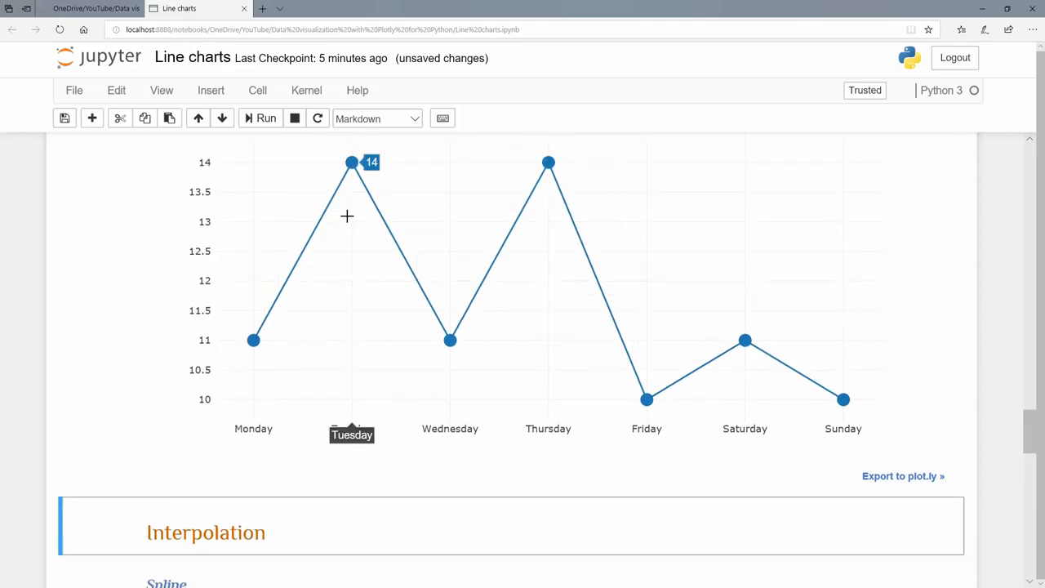
Run cell In [9] to draw the spline-shaped sales line with large markers.
scroll(down, 3)
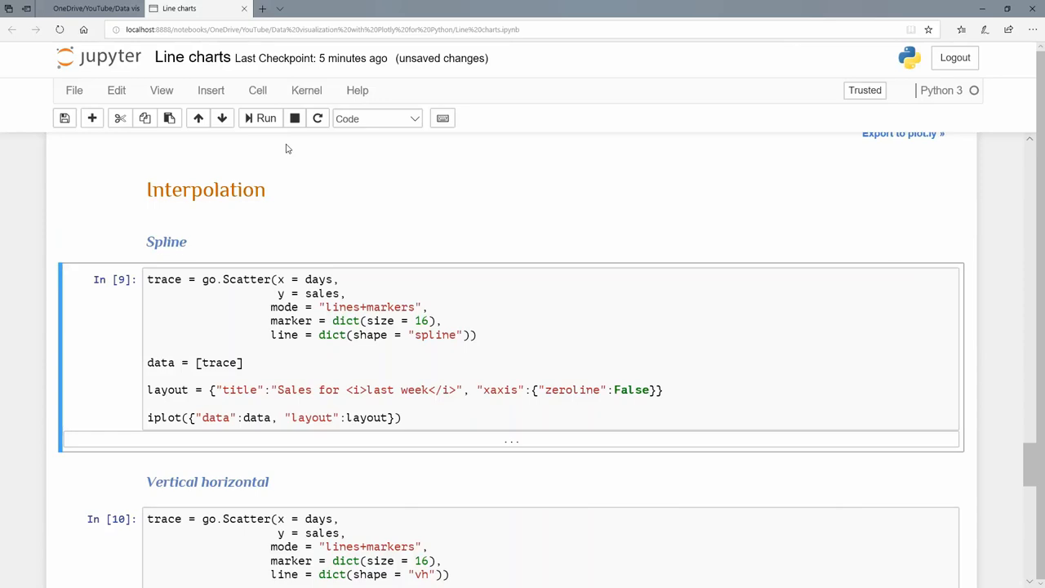
click(265, 118)
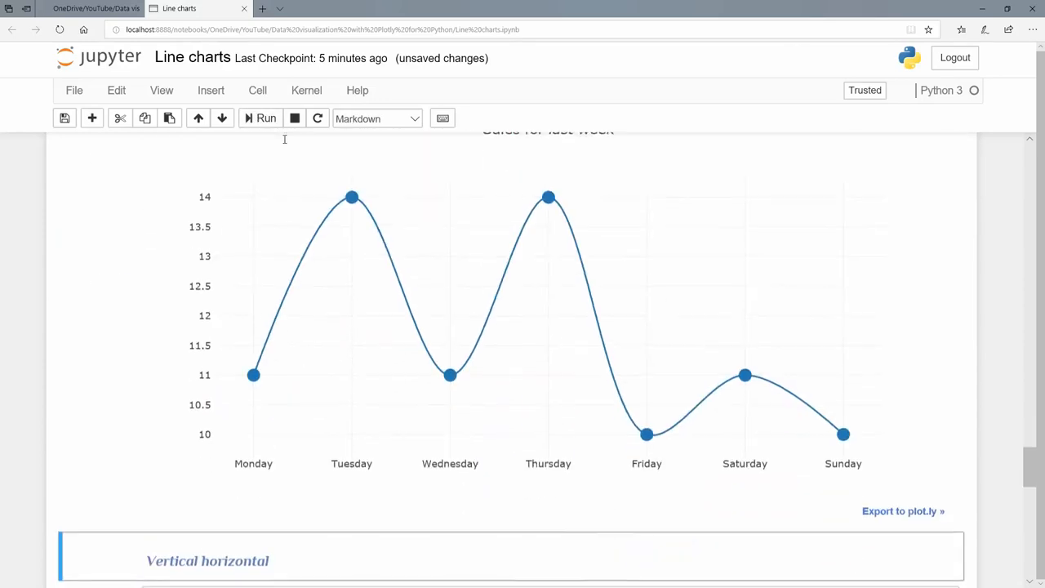
mouse_move(450, 373)
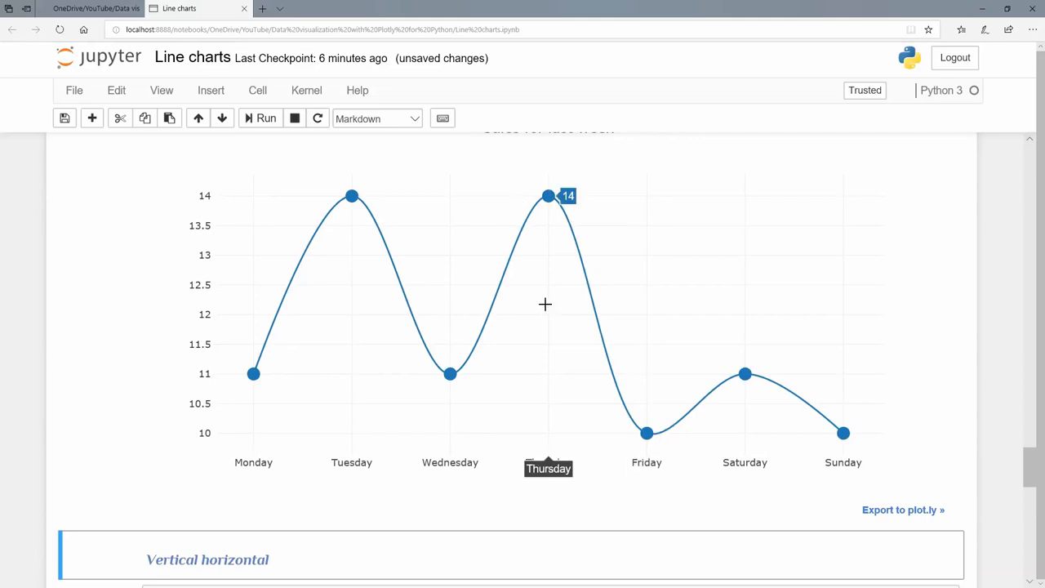
scroll(down, 3)
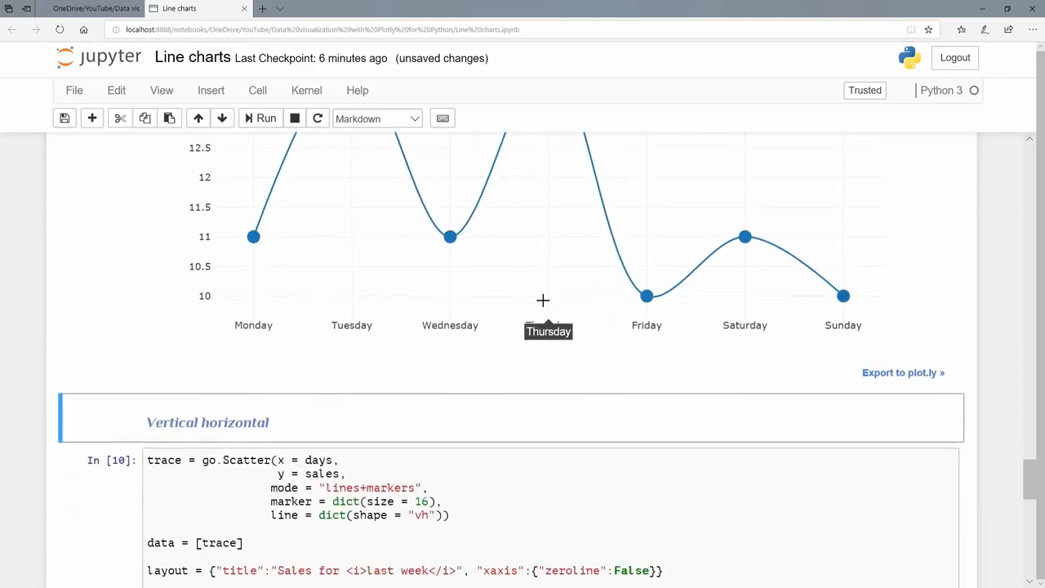
Run the Vertical horizontal cell In [10] with shape 'vh' to draw the stepped chart.
scroll(down, 3)
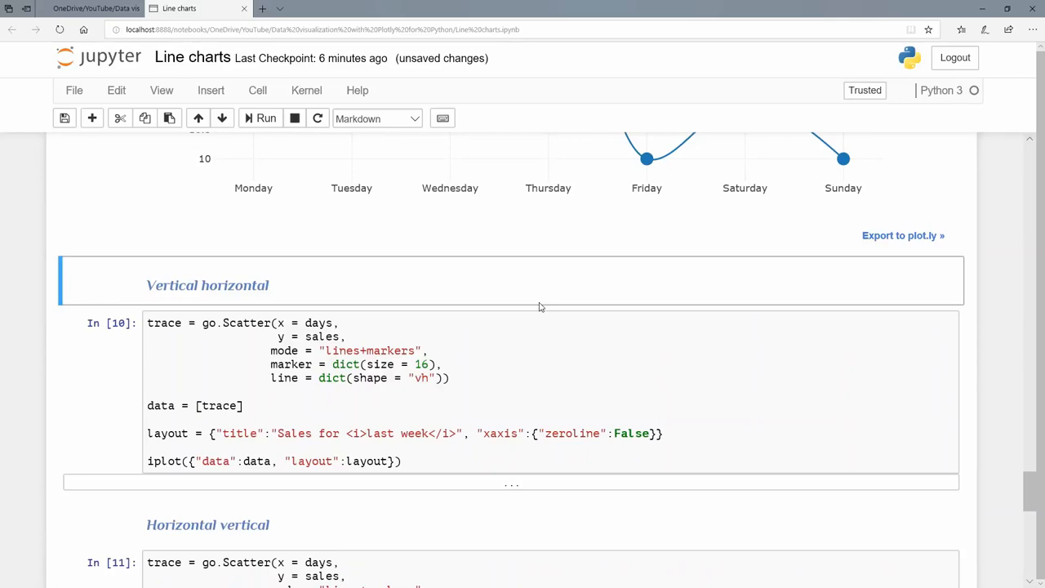
scroll(down, 3)
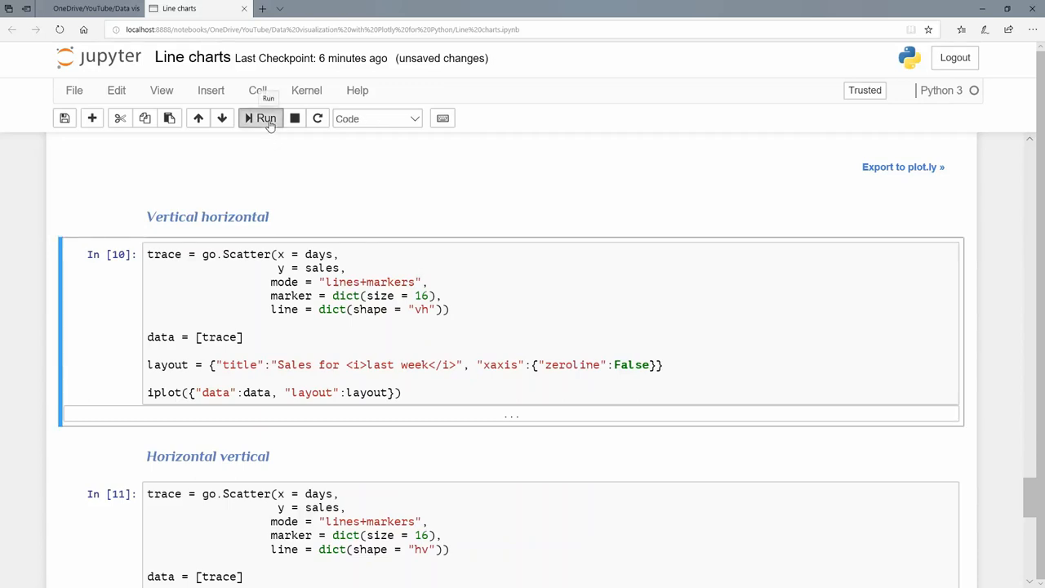
click(262, 118)
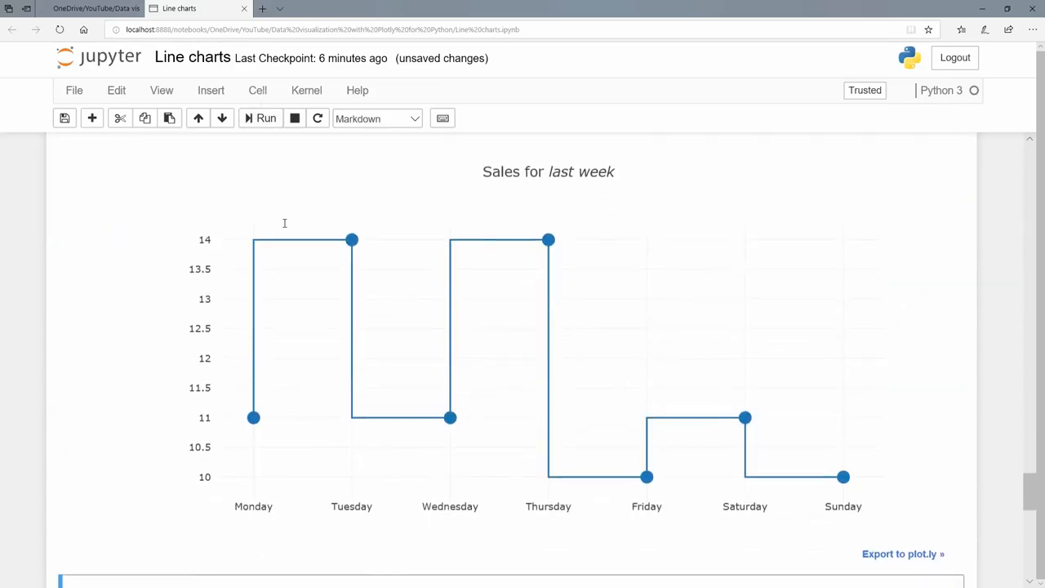
mouse_move(253, 417)
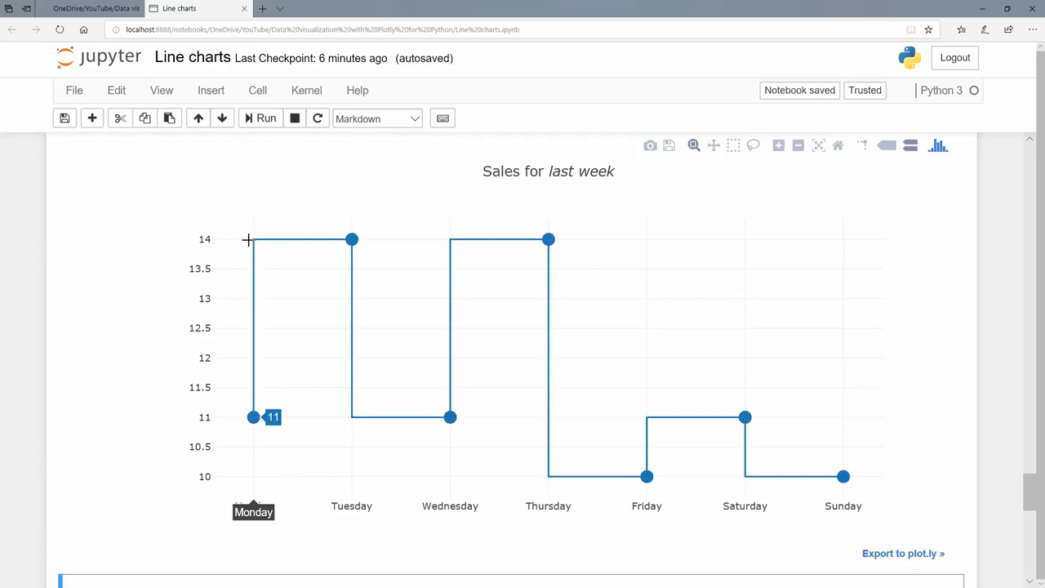
mouse_move(351, 238)
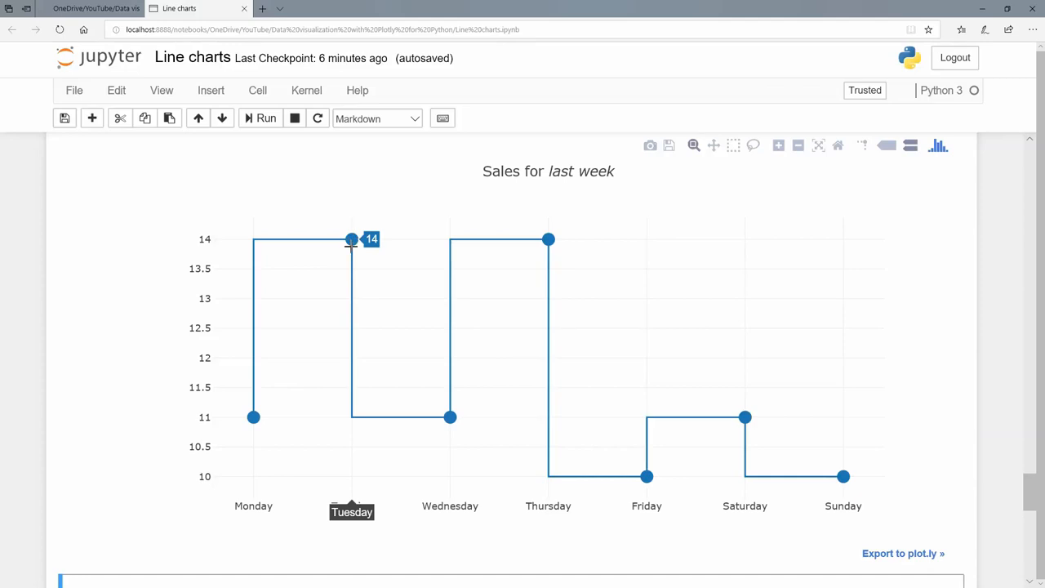
mouse_move(450, 417)
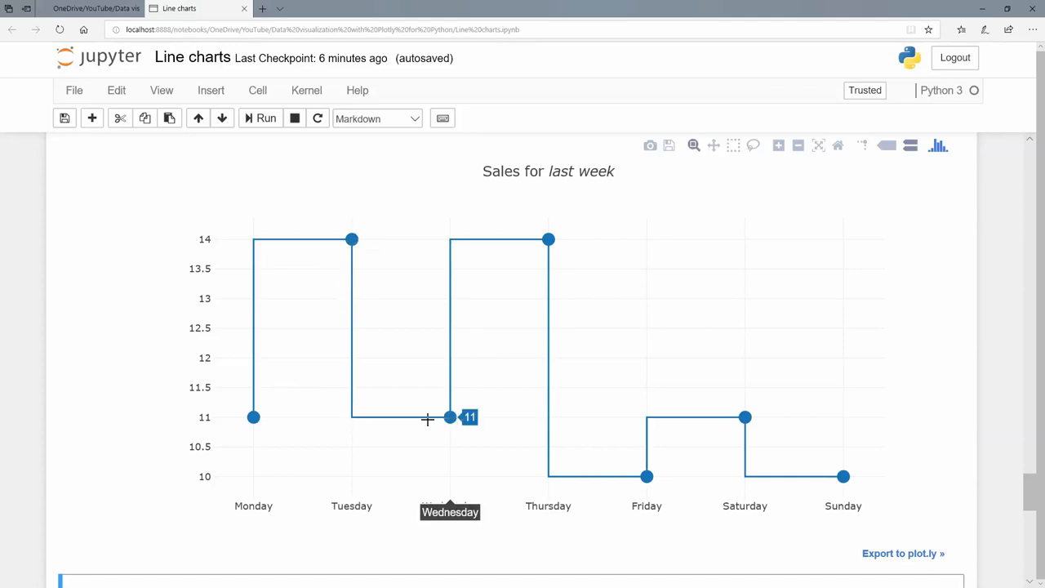
scroll(down, 3)
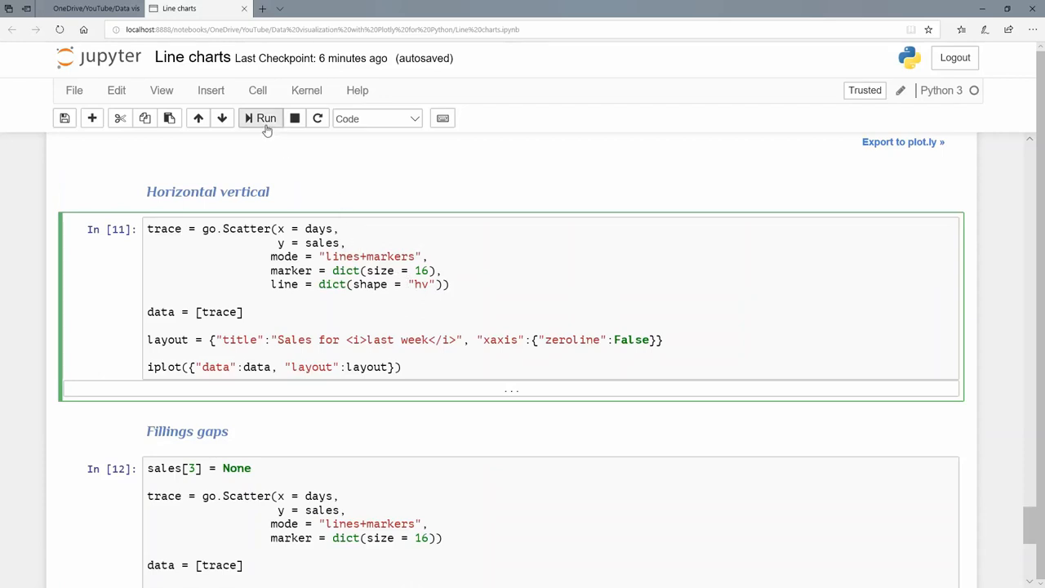
Run cell In [11] to draw the 'hv' horizontal-vertical step sales chart.
click(265, 119)
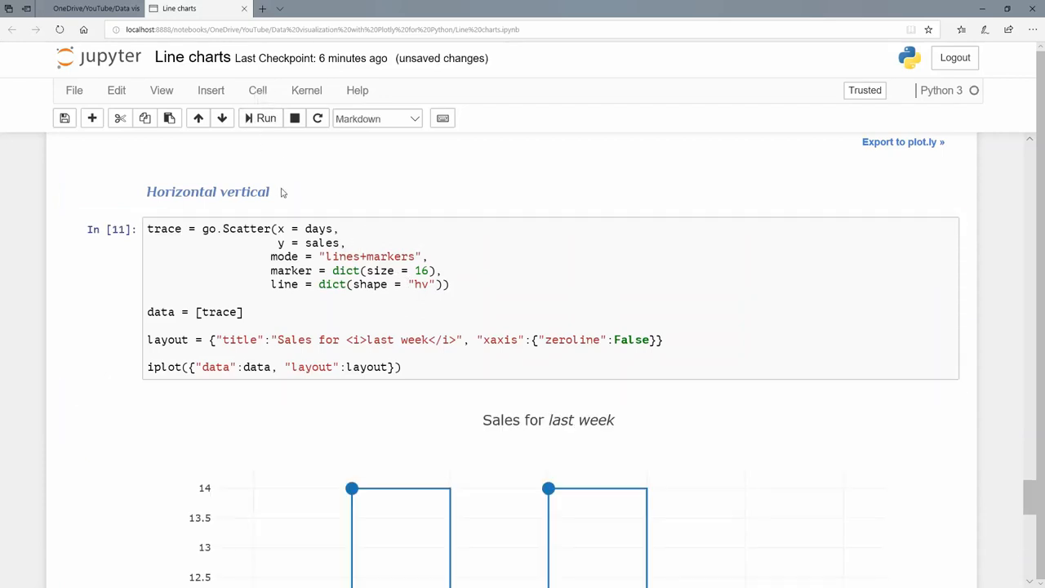
scroll(down, 3)
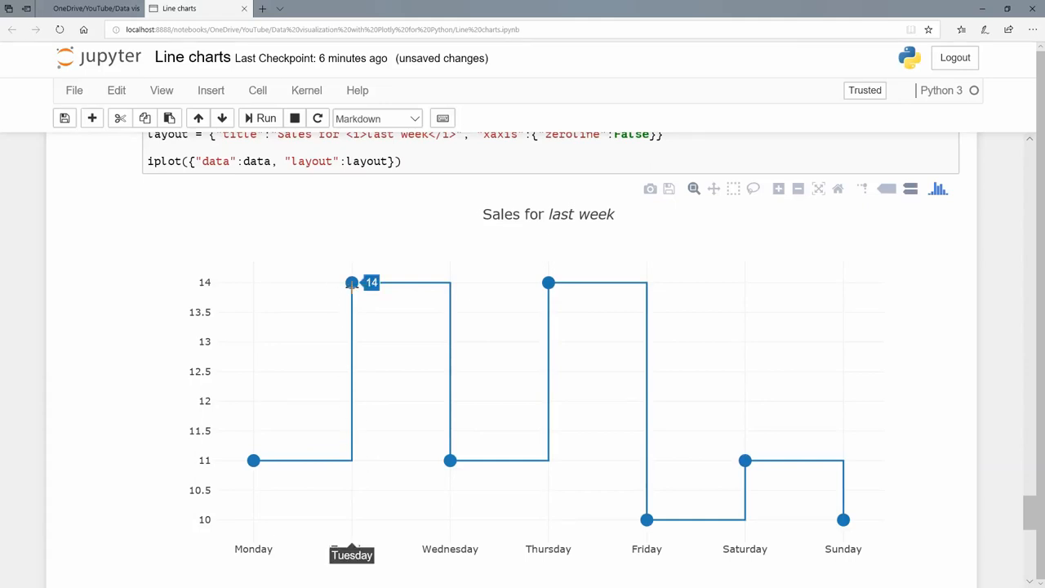
mouse_move(333, 454)
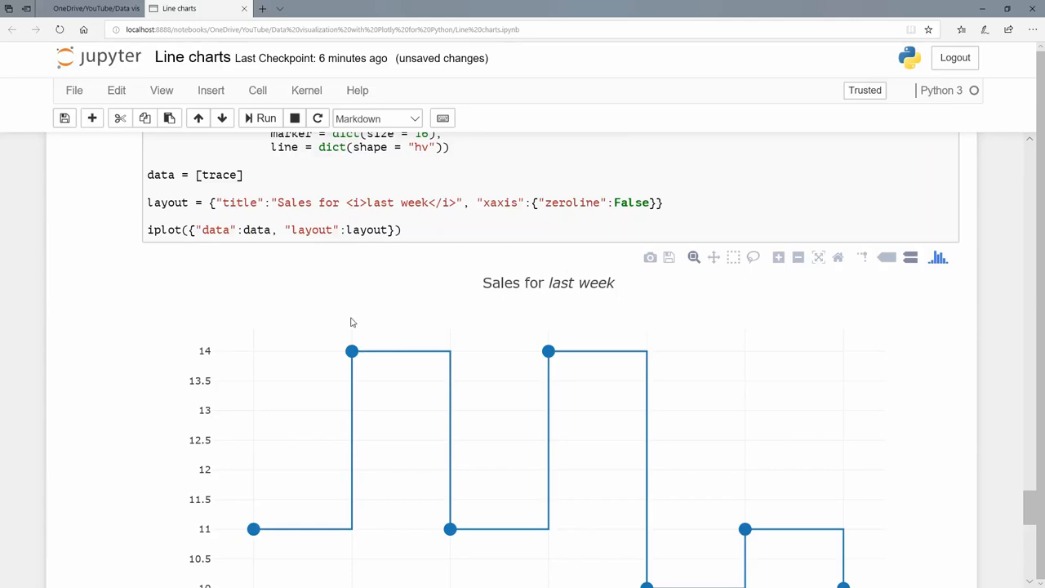
scroll(down, 3)
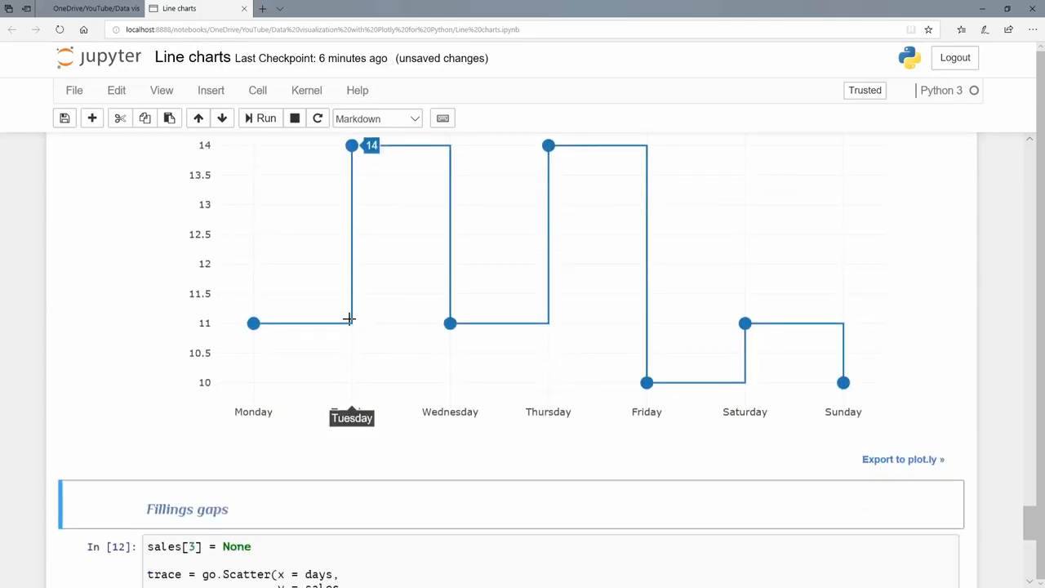
scroll(down, 3)
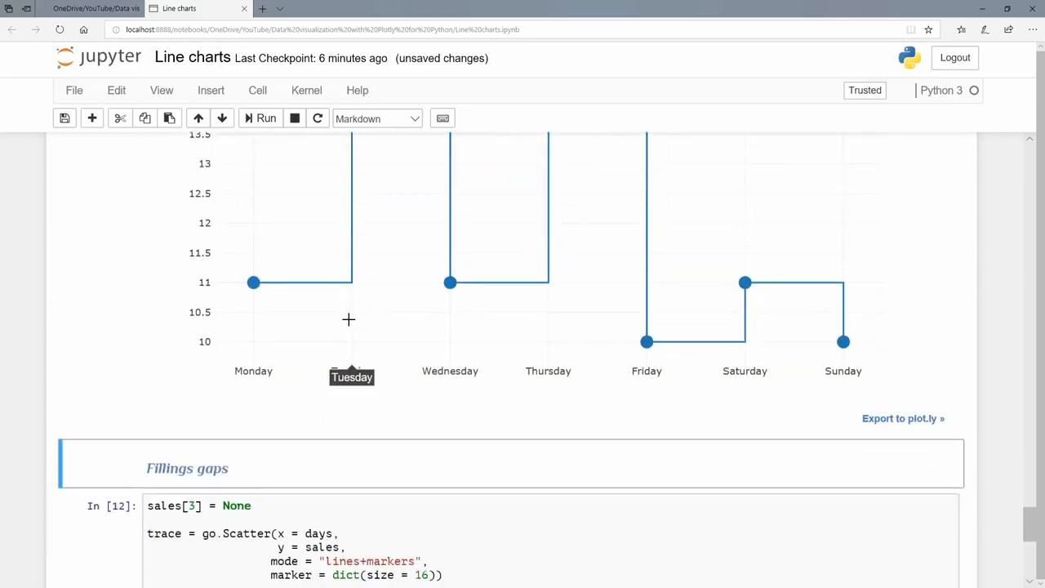
scroll(down, 3)
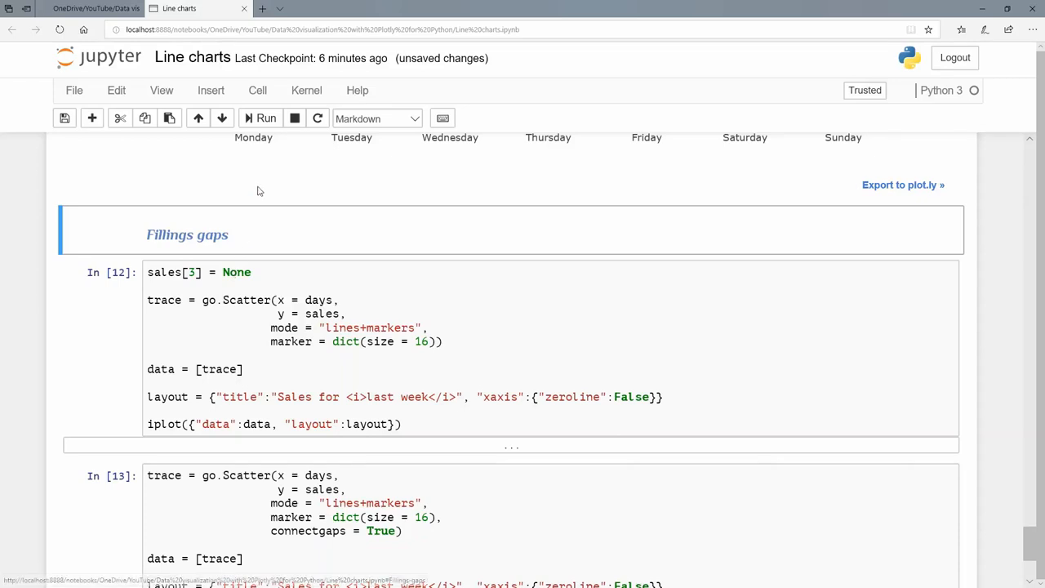
Run the Fillings gaps cell (sales[3] = None) to chart sales with a Thursday break.
click(266, 118)
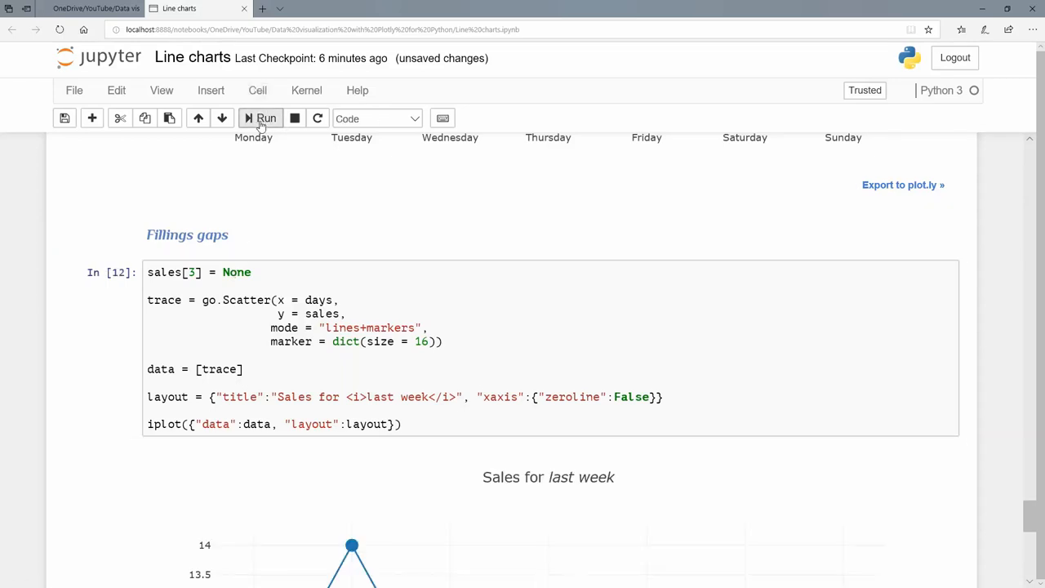
click(261, 118)
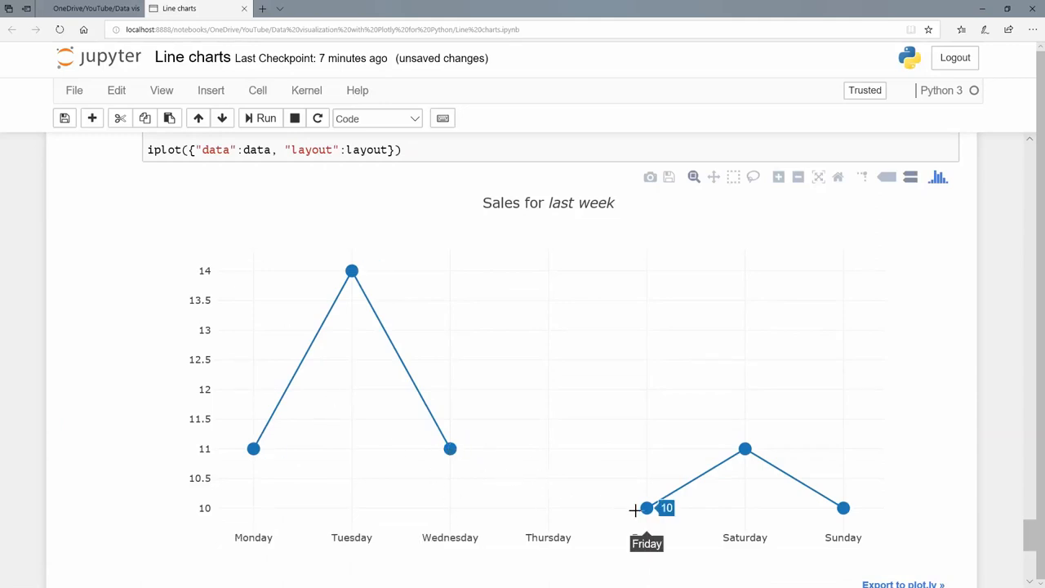
mouse_move(612, 496)
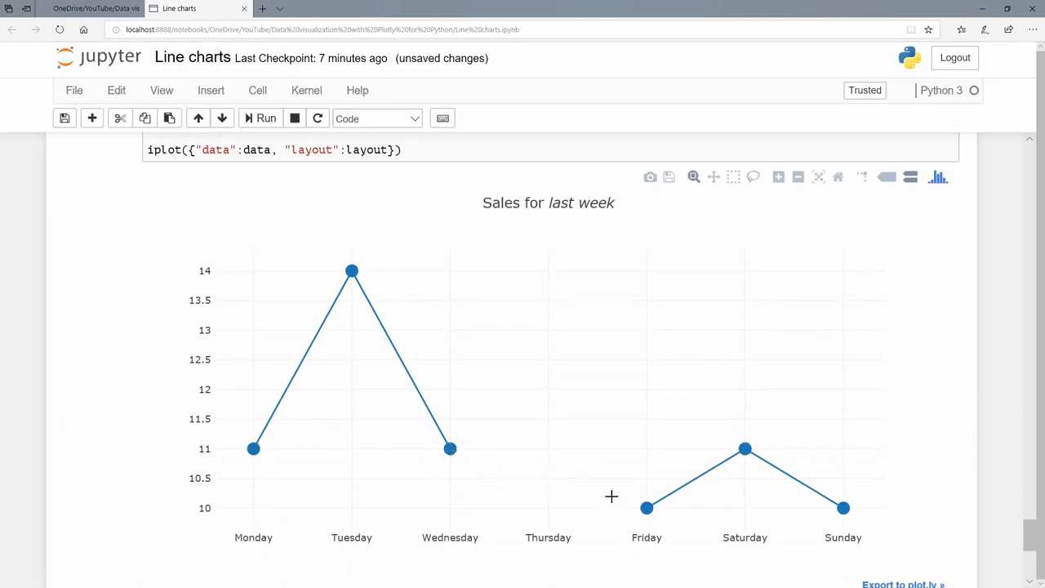
scroll(down, 3)
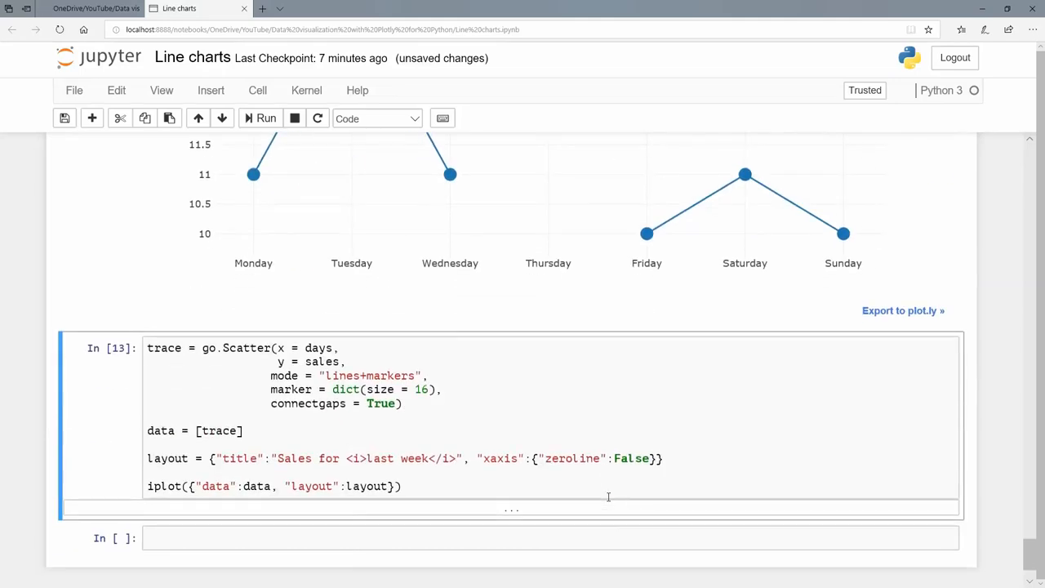
mouse_move(310, 410)
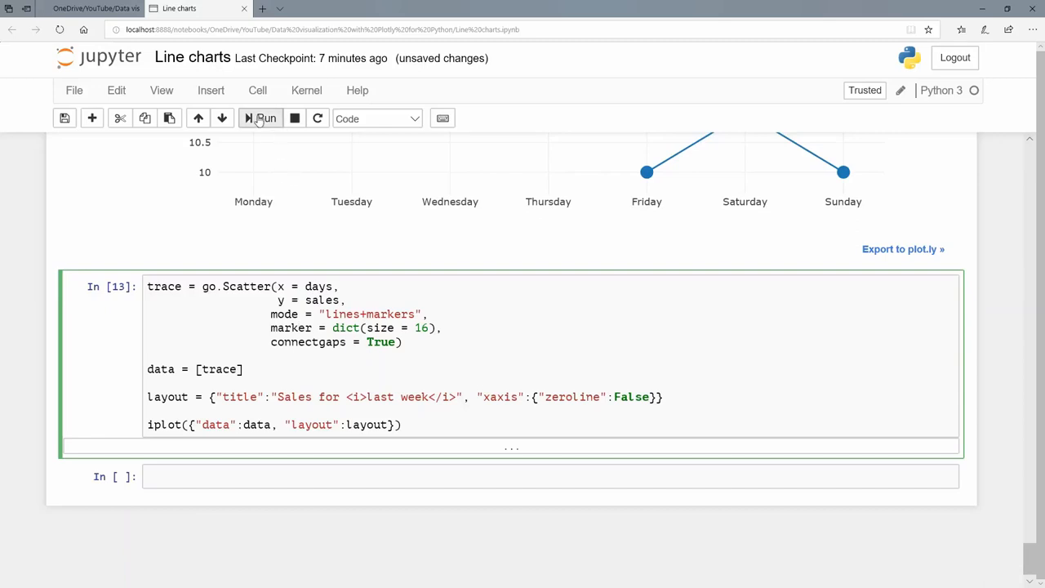
Run the connectgaps = True cell so the line bridges Wednesday to Friday.
click(261, 119)
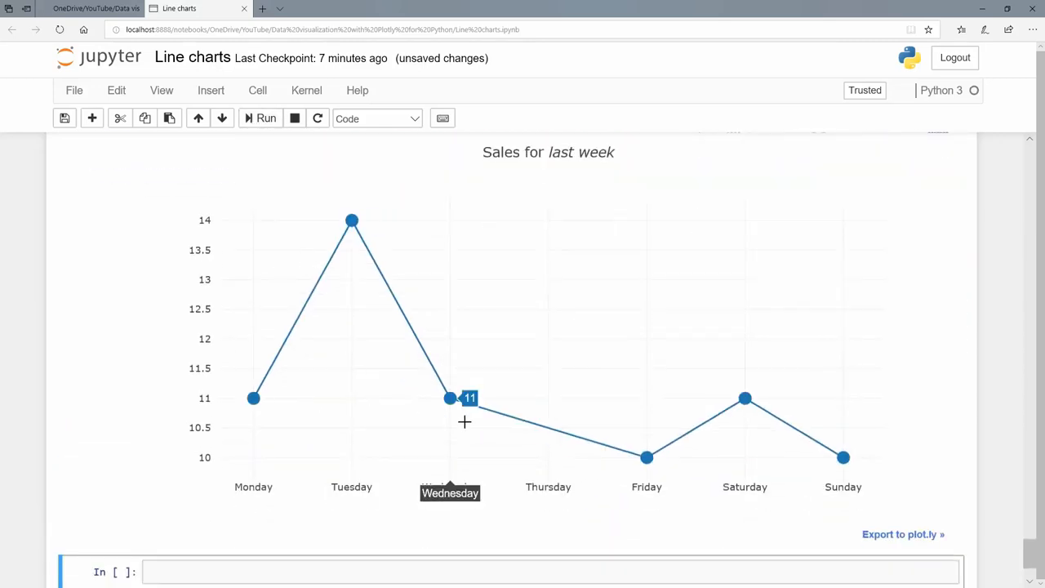
mouse_move(541, 424)
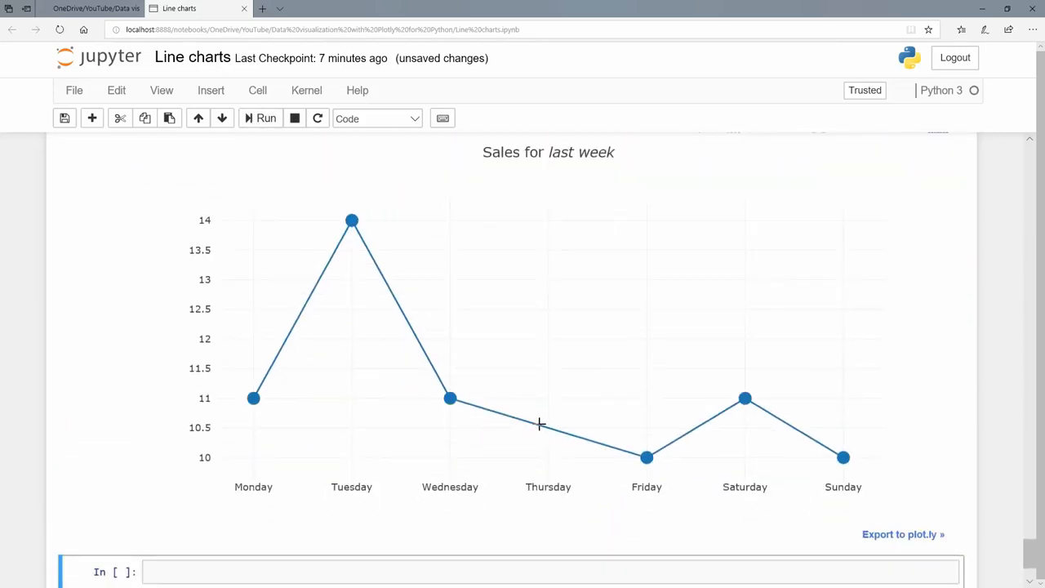
mouse_move(506, 423)
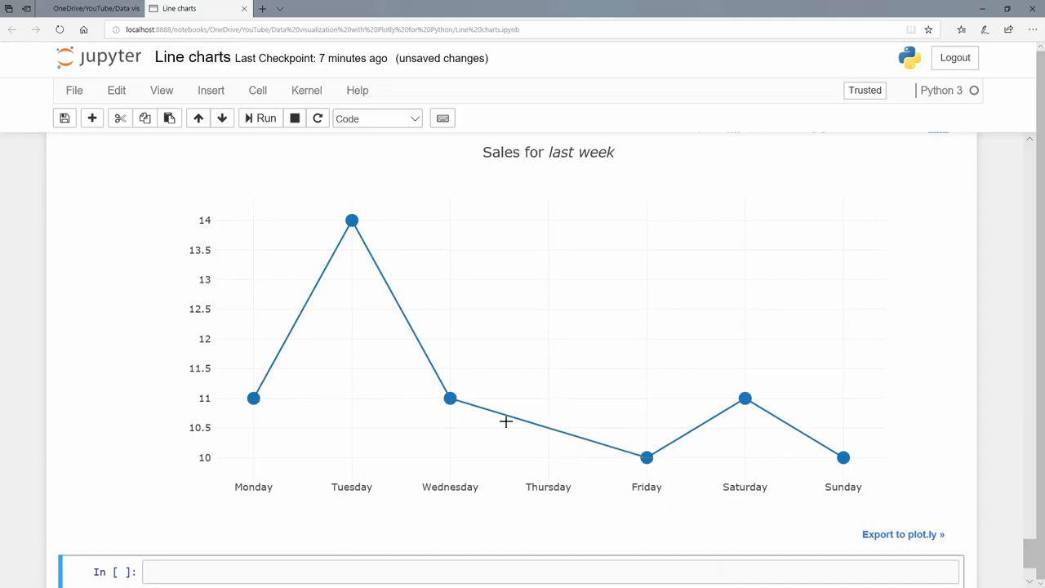
mouse_move(430, 400)
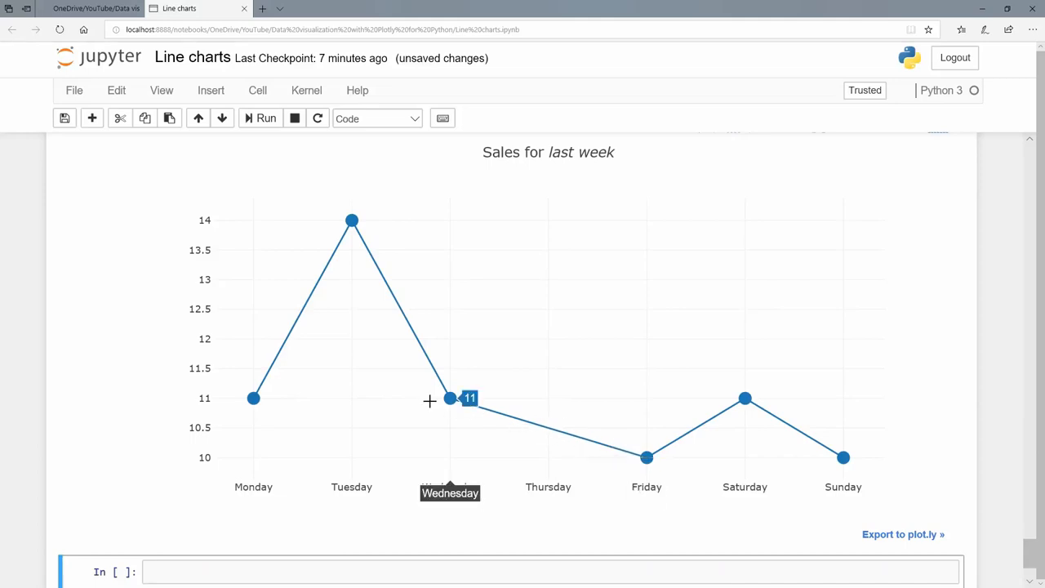